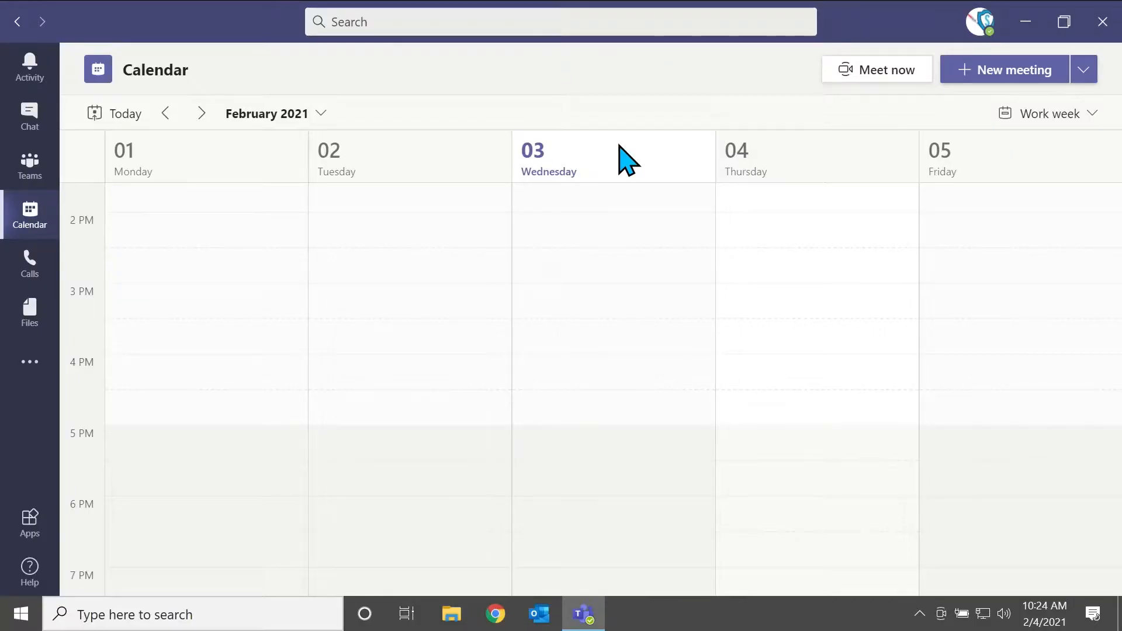
Browse the New meeting options, then return to the full calendar view
{"action": "left_click", "coordinate": [1084, 70]}
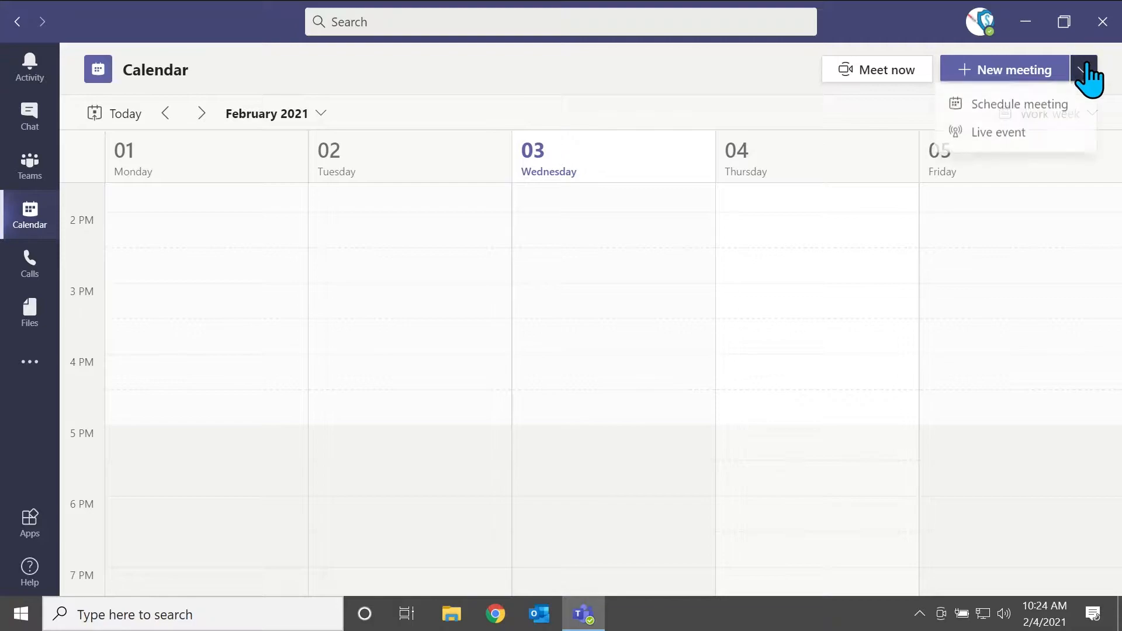
{"action": "mouse_move", "coordinate": [657, 122]}
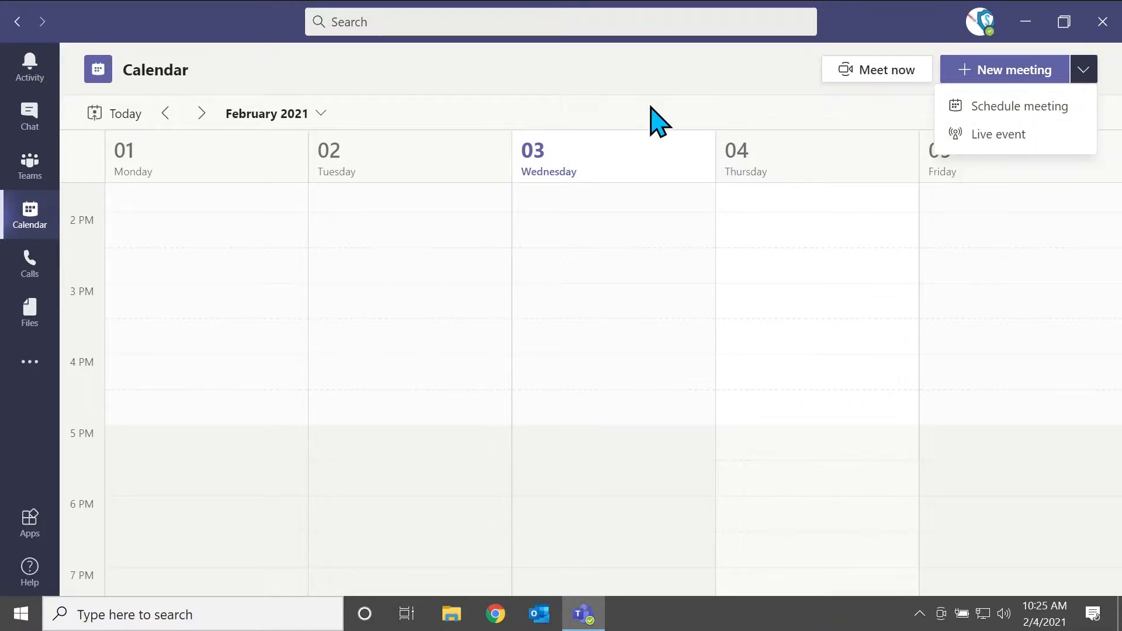
{"action": "left_click", "coordinate": [29, 67]}
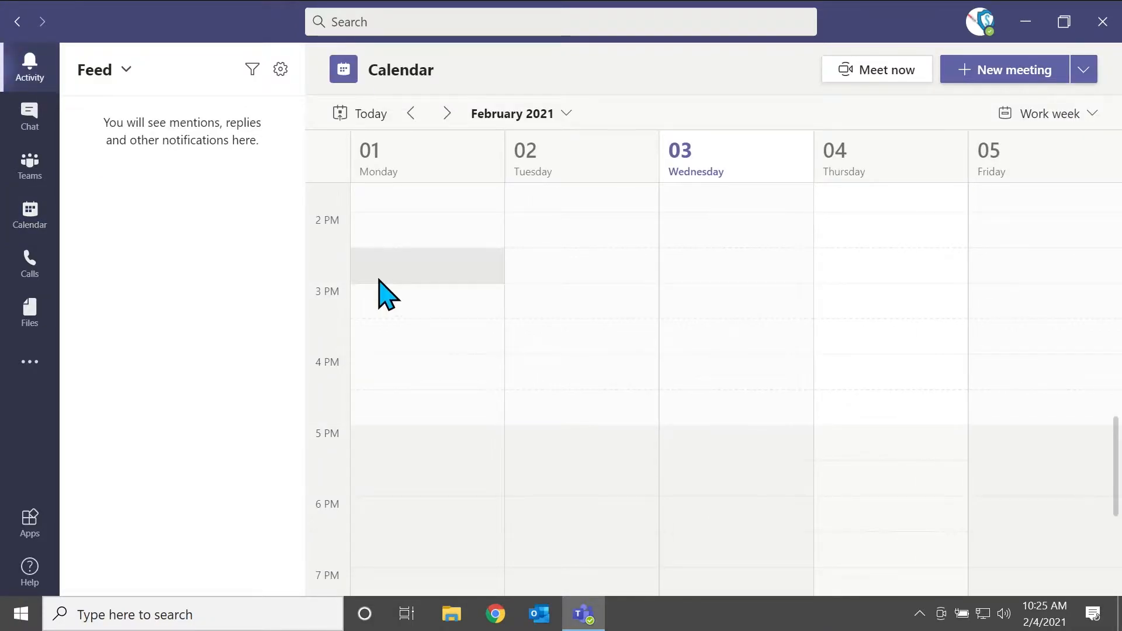
{"action": "mouse_move", "coordinate": [852, 508]}
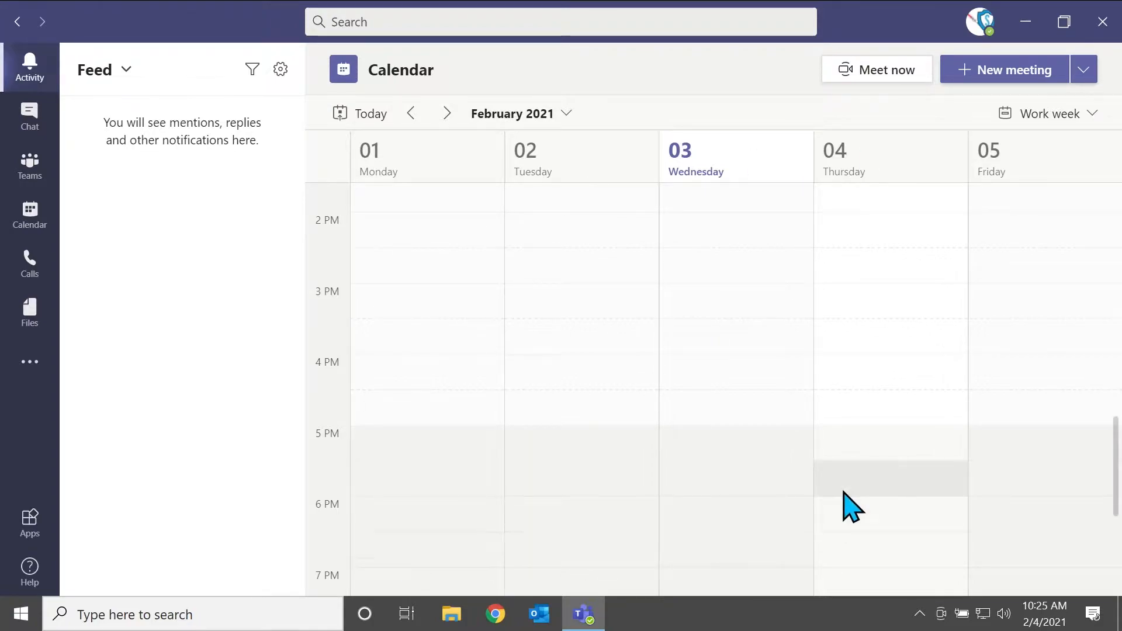
{"action": "mouse_move", "coordinate": [30, 166]}
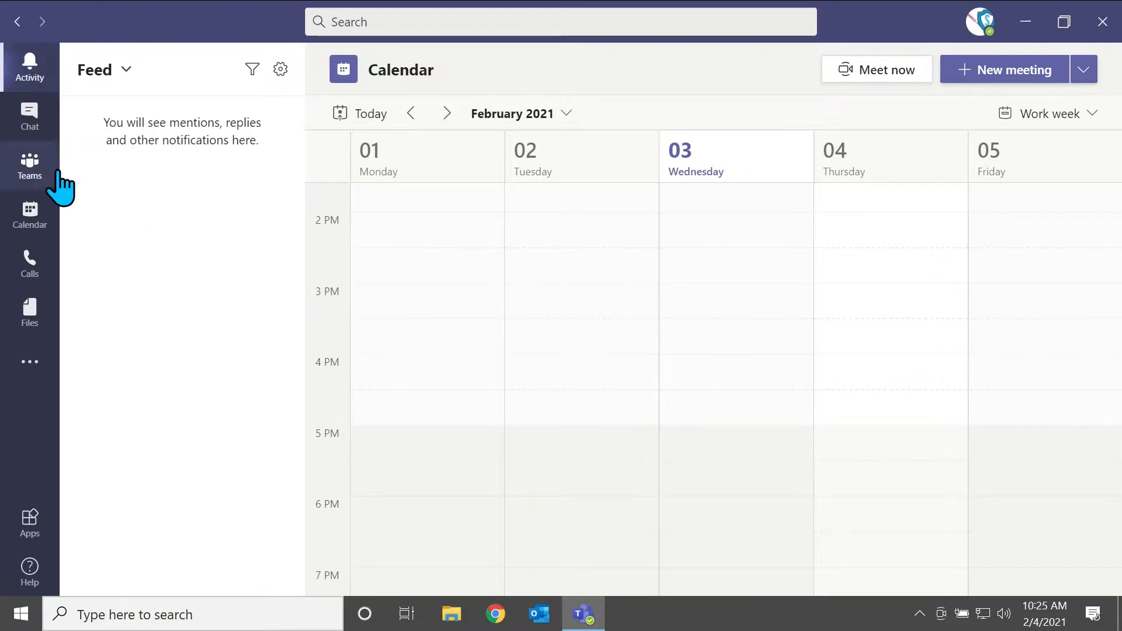
{"action": "mouse_move", "coordinate": [29, 214]}
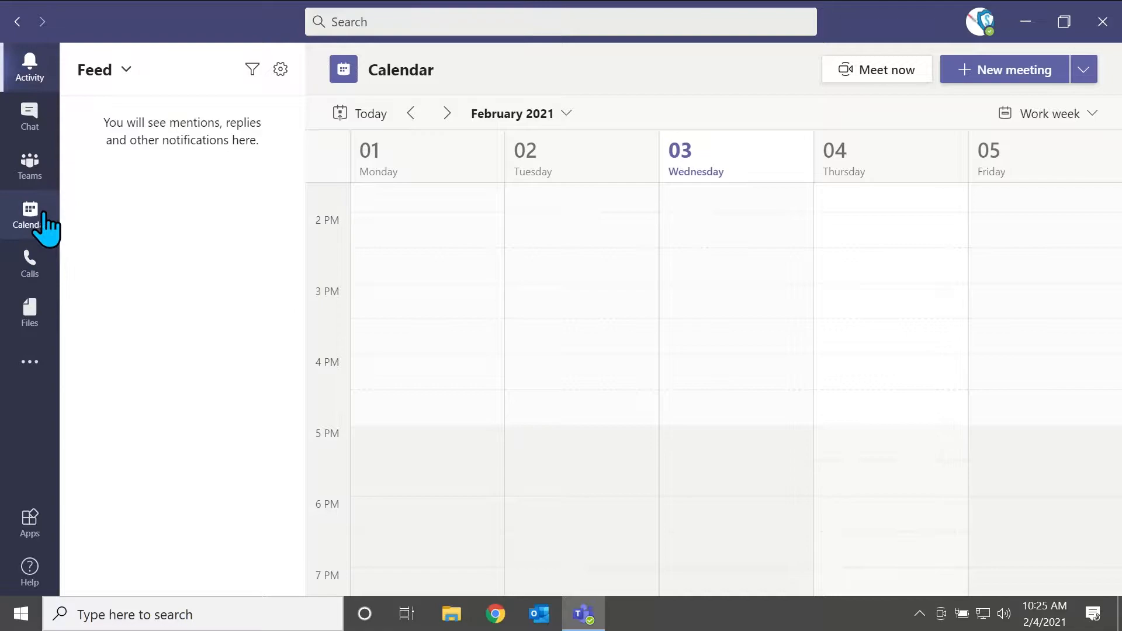
{"action": "left_click", "coordinate": [29, 215]}
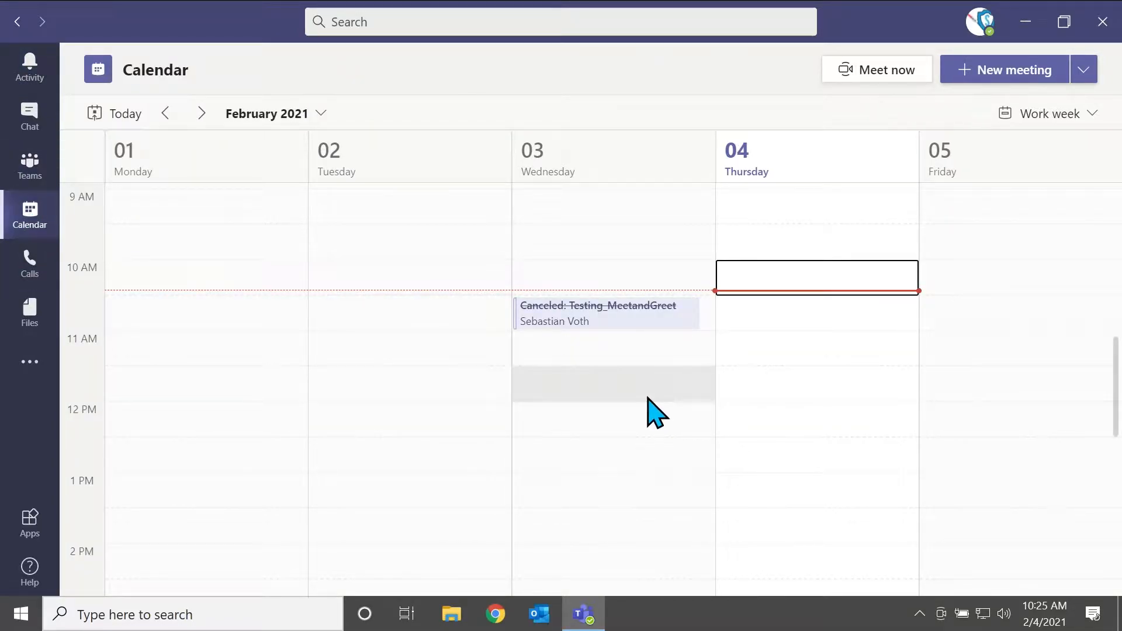
{"action": "mouse_move", "coordinate": [1084, 69]}
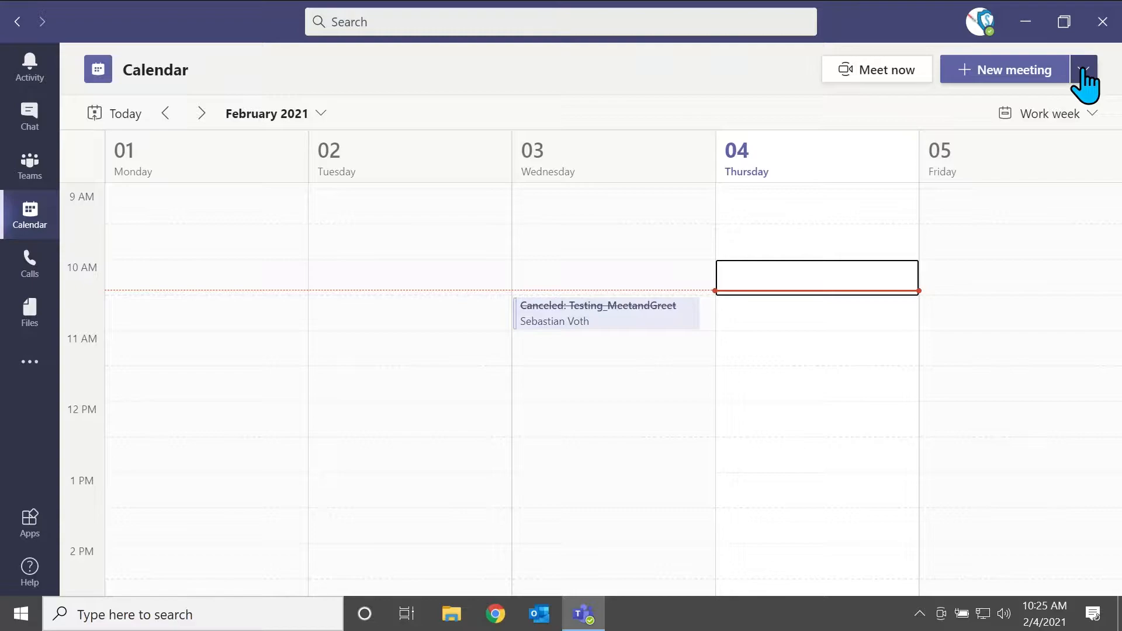
{"action": "left_click", "coordinate": [1083, 69]}
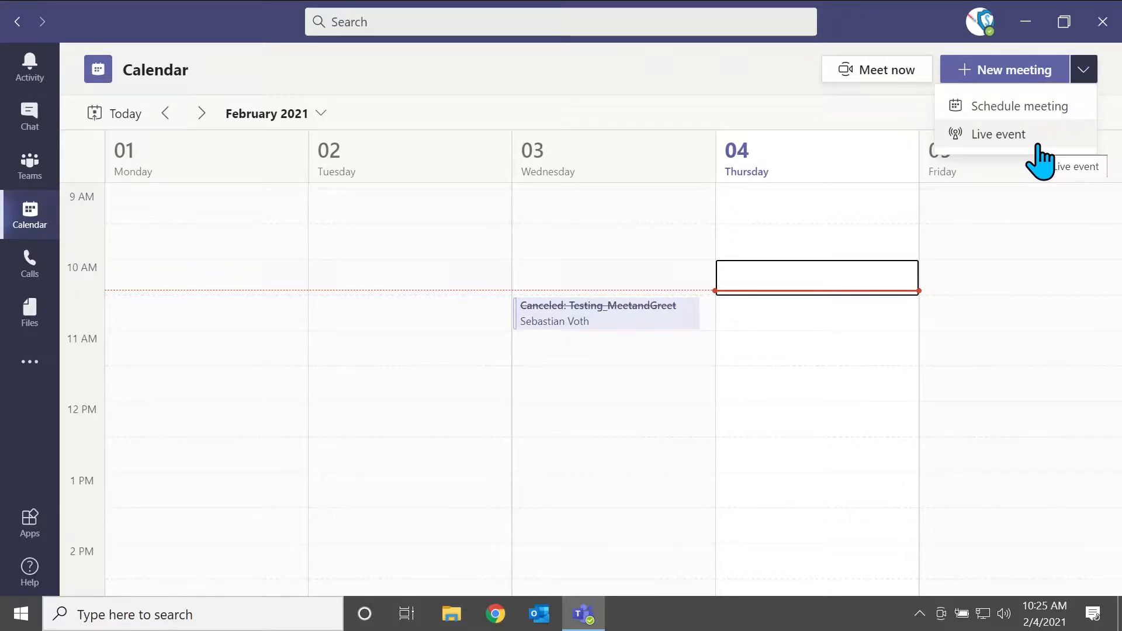
{"action": "mouse_move", "coordinate": [1019, 106]}
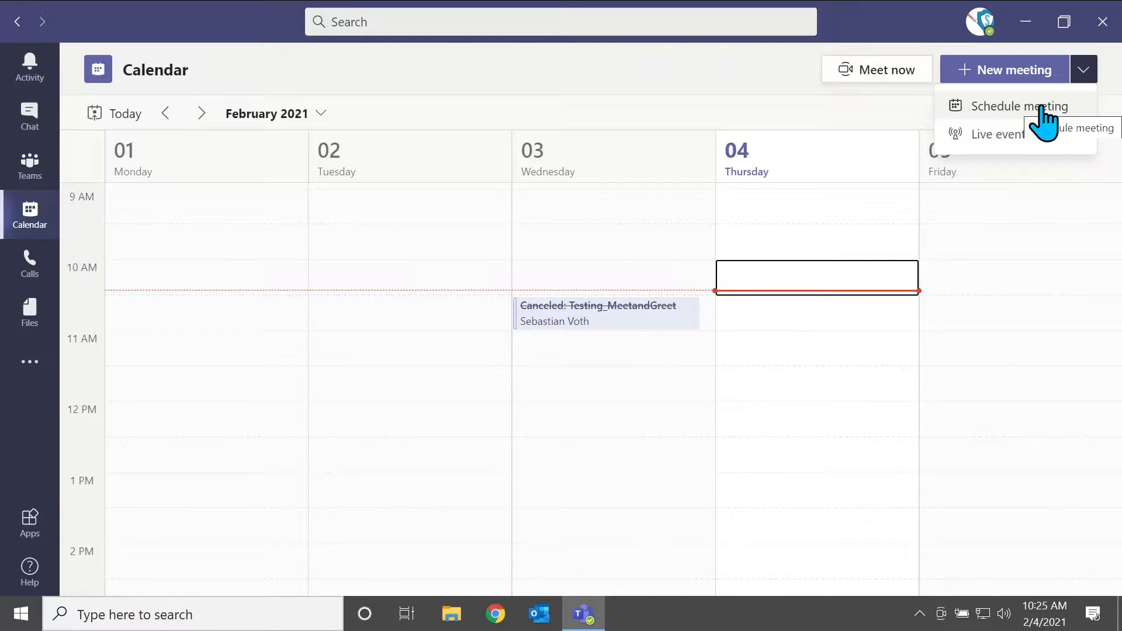
{"action": "mouse_move", "coordinate": [1023, 156]}
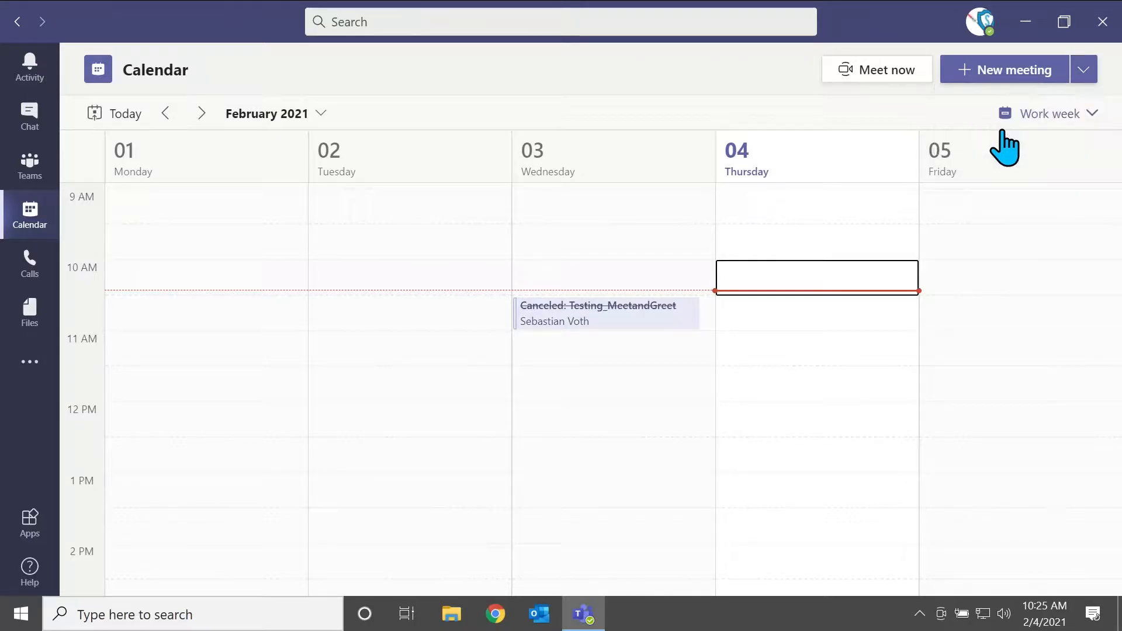
Start a new live event titled 'Tutorial_Event' with location 'Skycomp Studios'
{"action": "left_click", "coordinate": [1084, 70]}
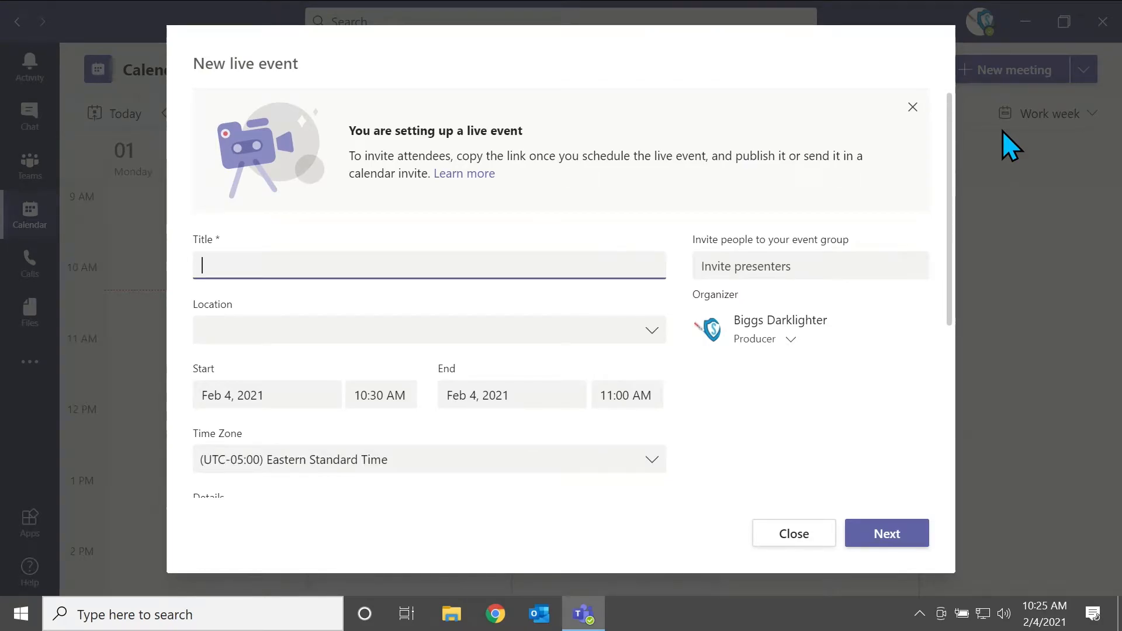
{"action": "mouse_move", "coordinate": [415, 97]}
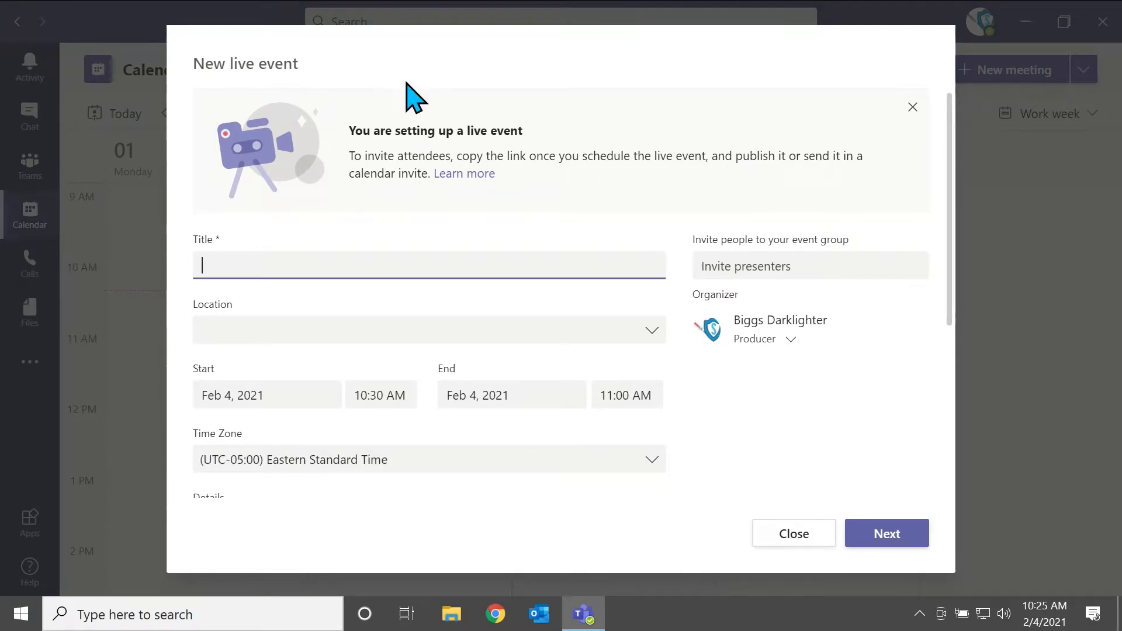
{"action": "left_click", "coordinate": [912, 106]}
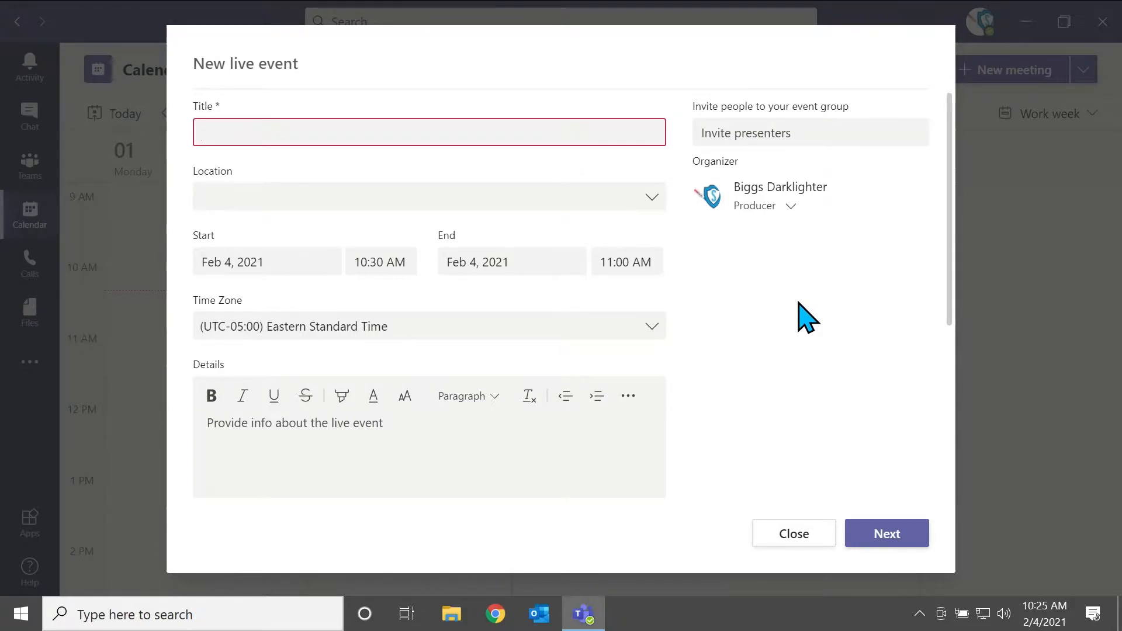
{"action": "left_click", "coordinate": [429, 131]}
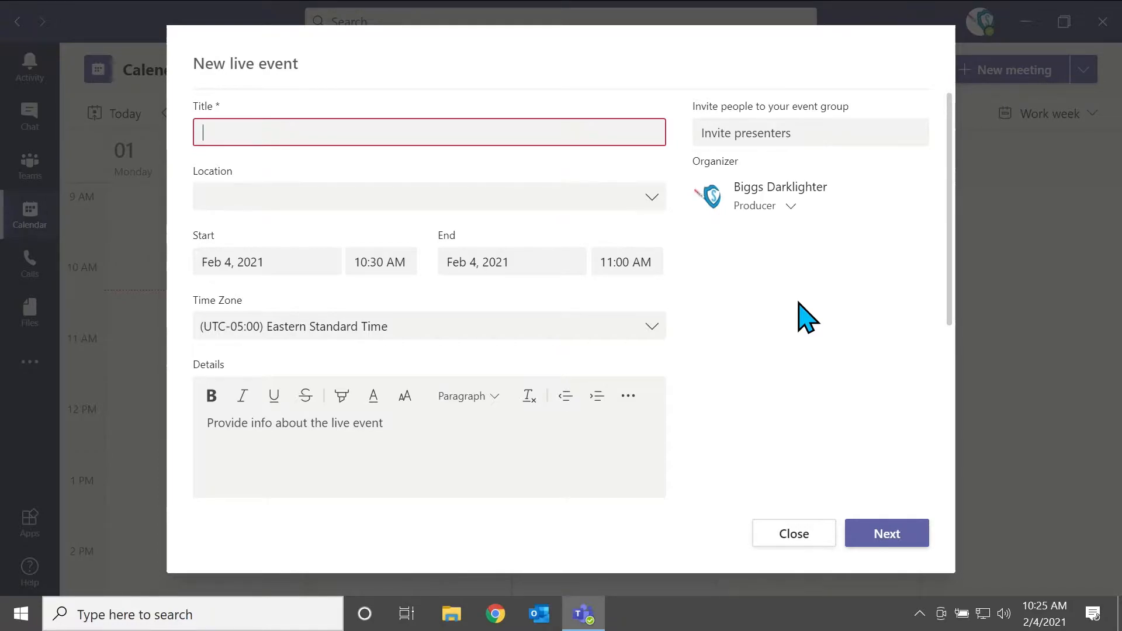
{"action": "type", "text": "Tuto"}
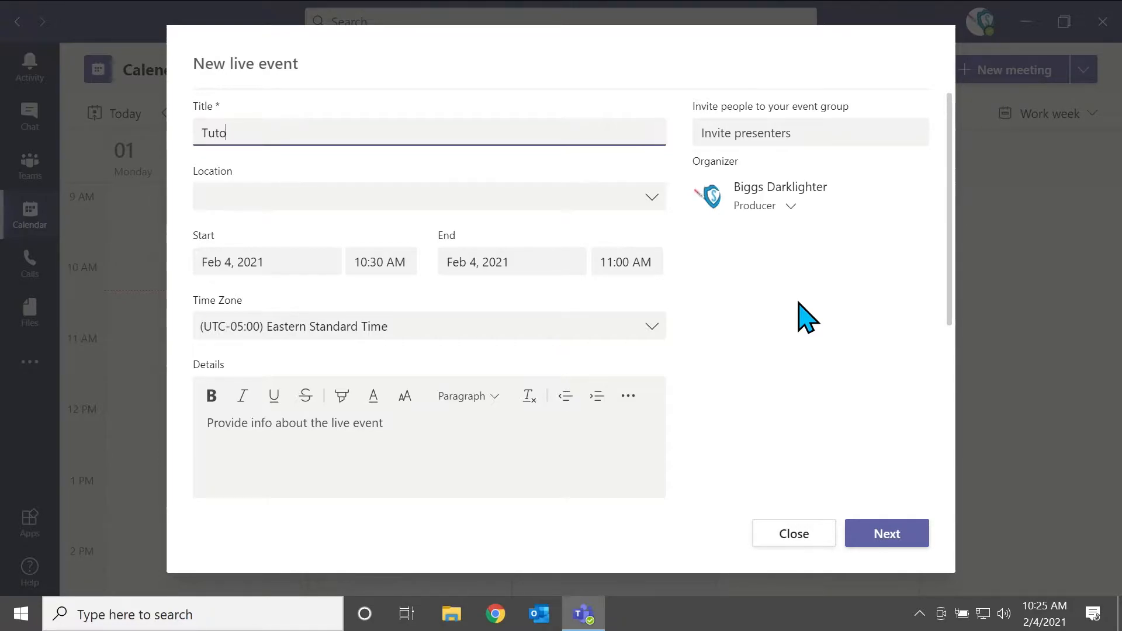
{"action": "type", "text": "rial_Event"}
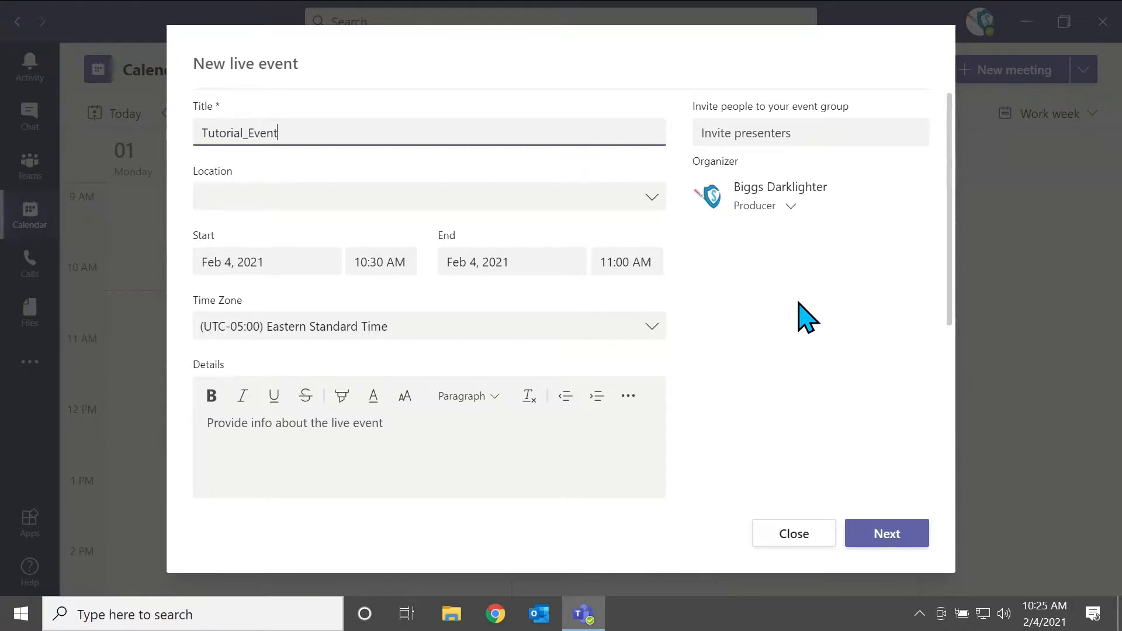
{"action": "type", "text": "Skyd"}
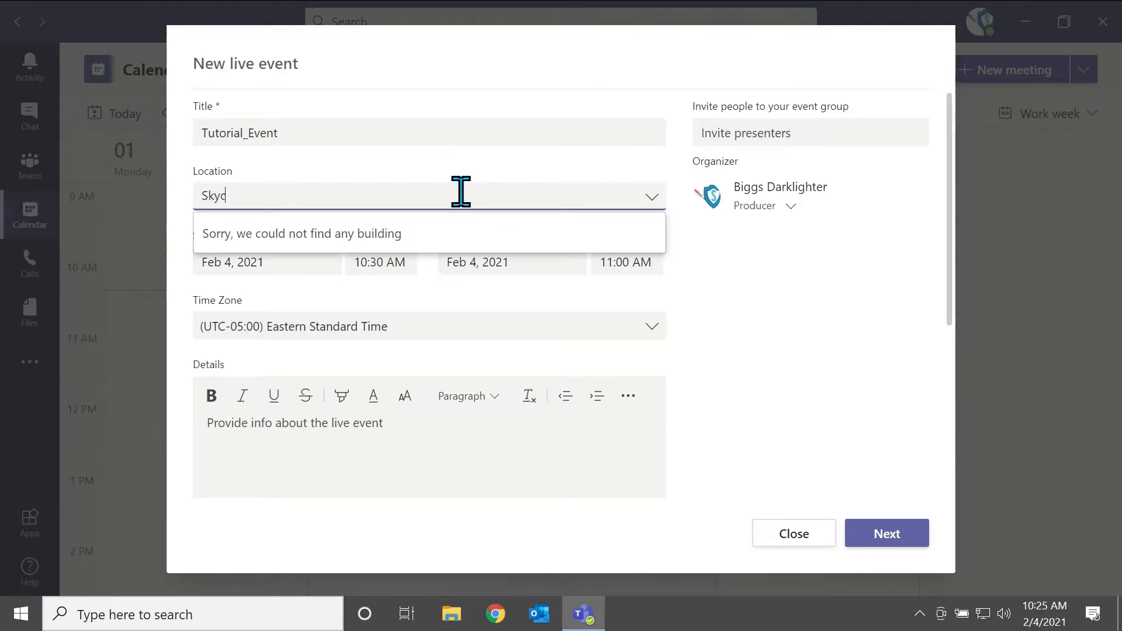
{"action": "type", "text": "omp Studios"}
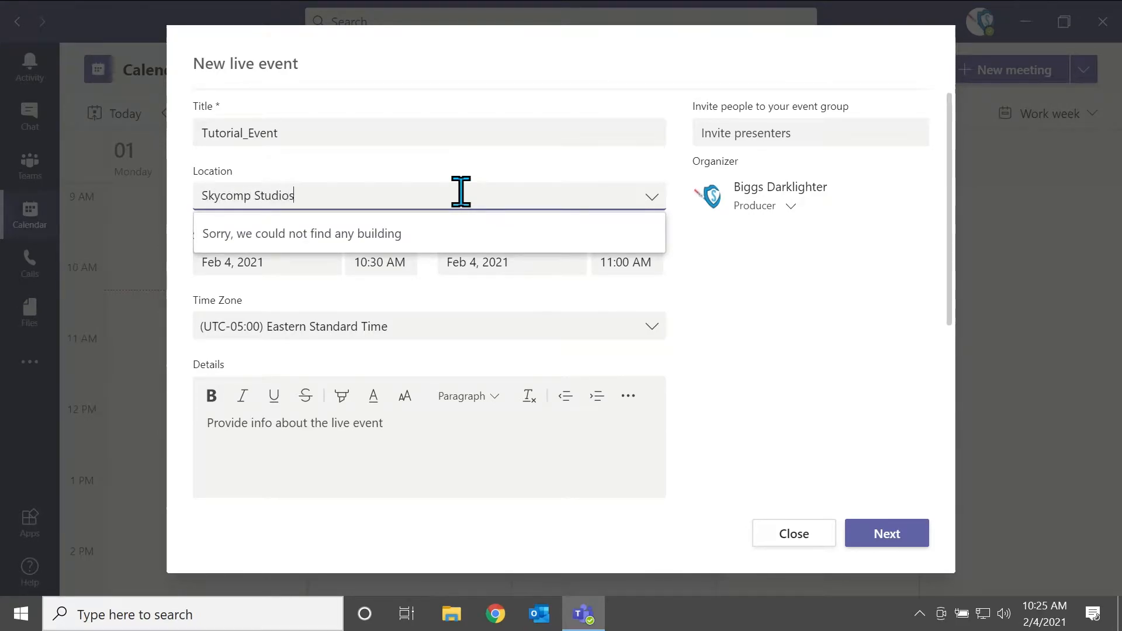
{"action": "left_click", "coordinate": [781, 337]}
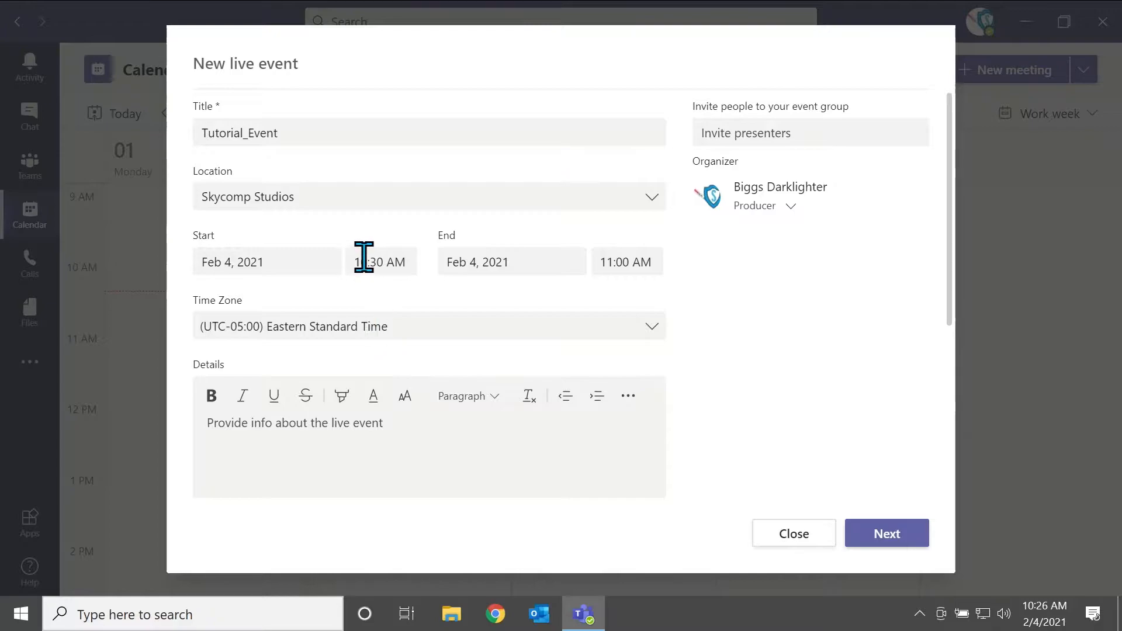
{"action": "mouse_move", "coordinate": [536, 397]}
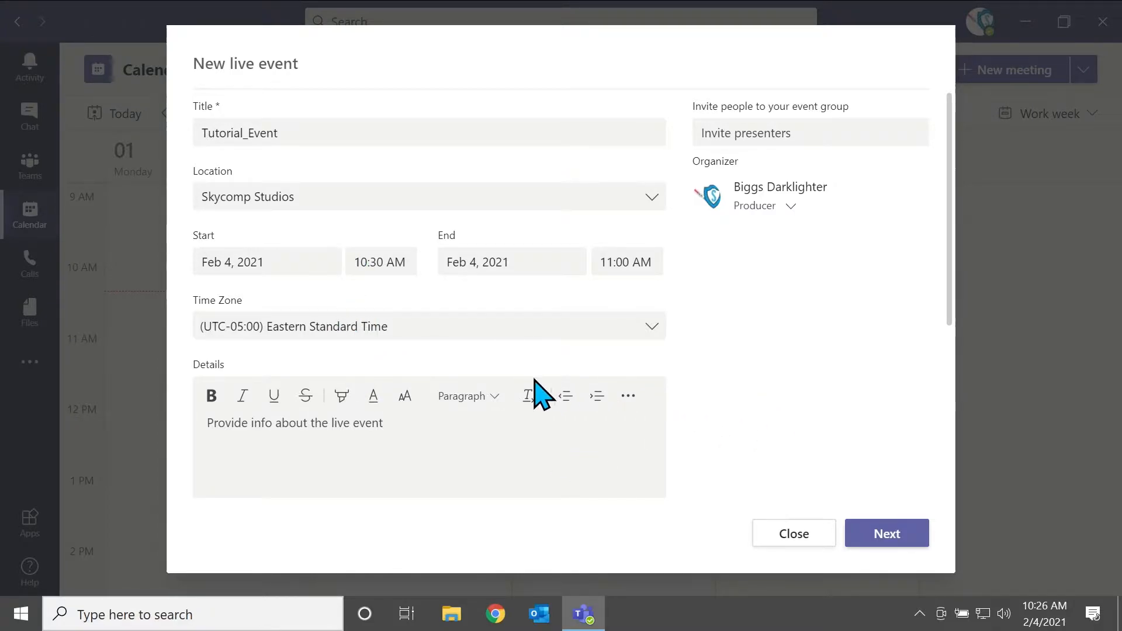
Add Wedge Antilles to the live event group as a presenter
{"action": "type", "text": "W"}
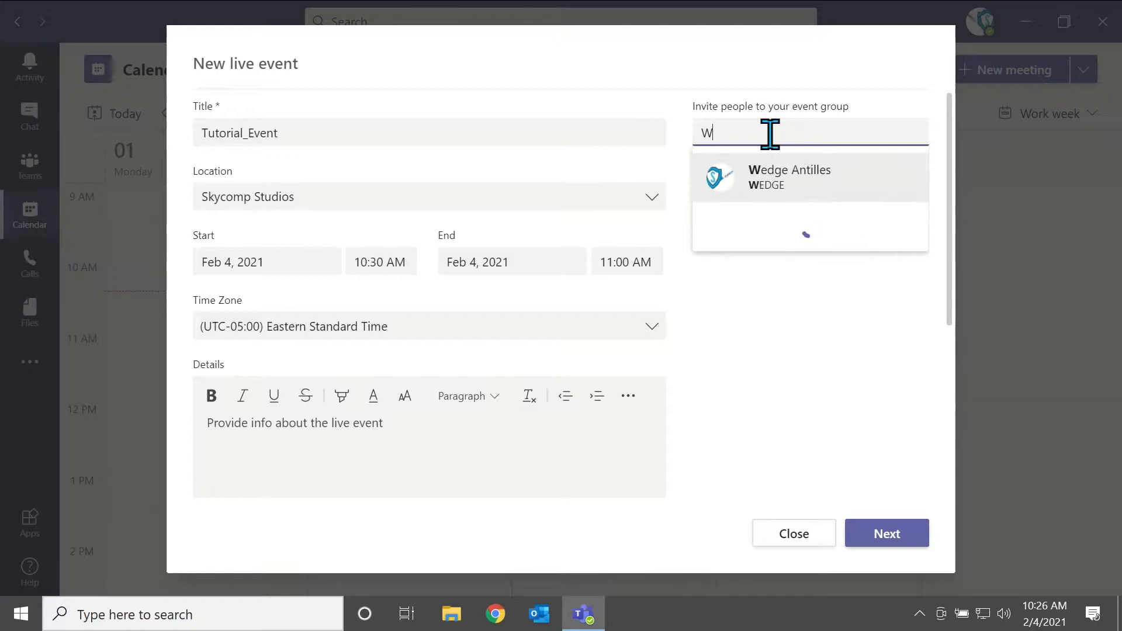
{"action": "left_click", "coordinate": [789, 177]}
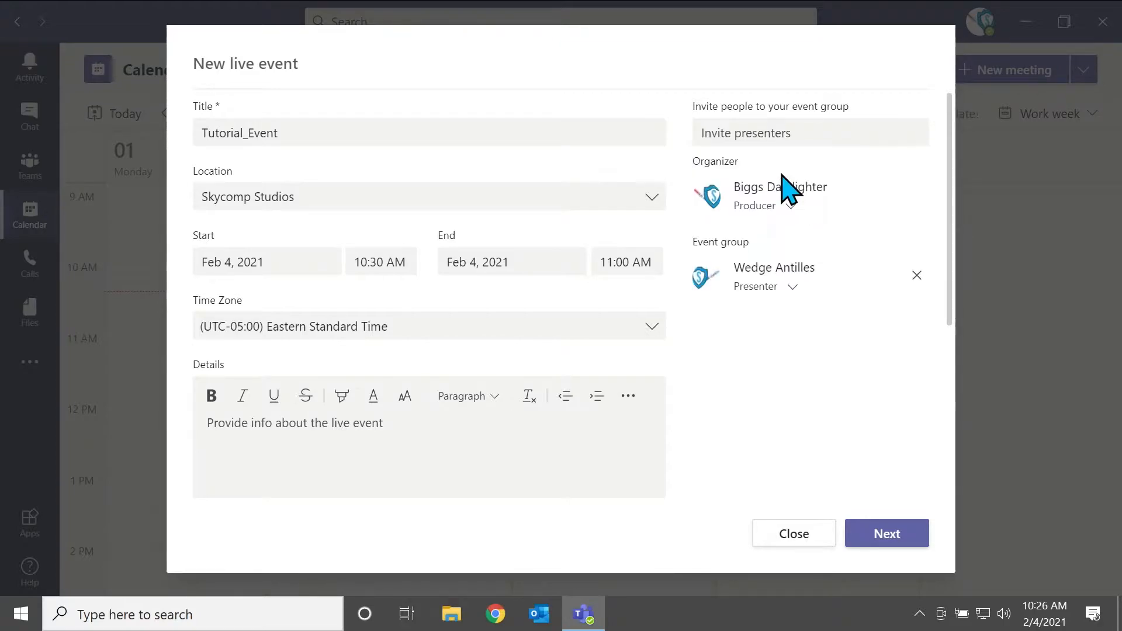
{"action": "mouse_move", "coordinate": [256, 386]}
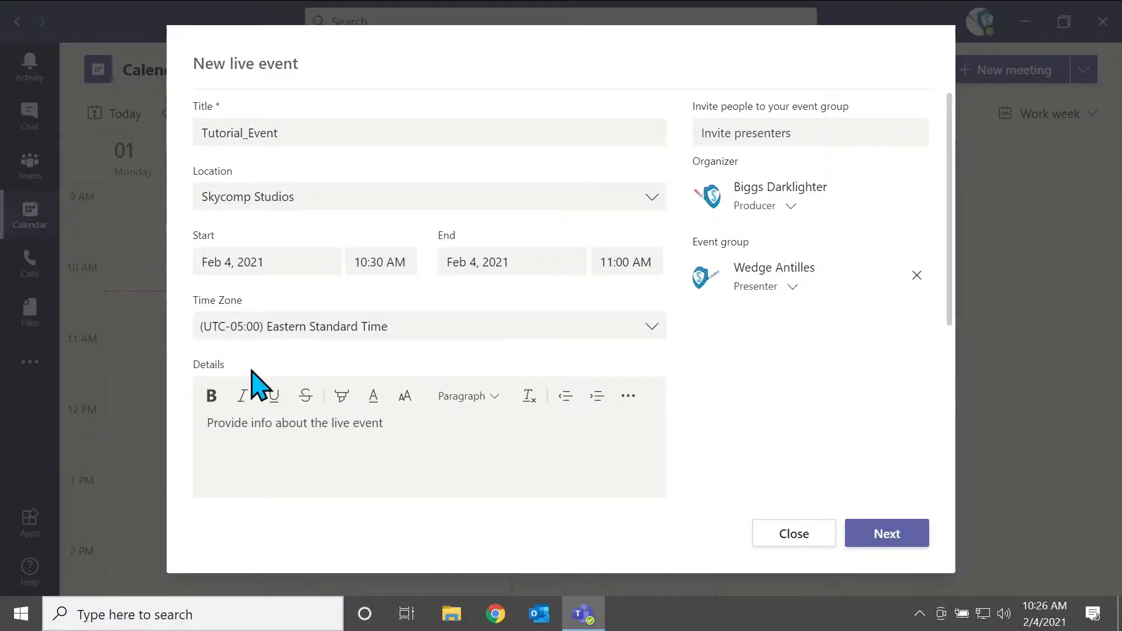
{"action": "mouse_move", "coordinate": [931, 415]}
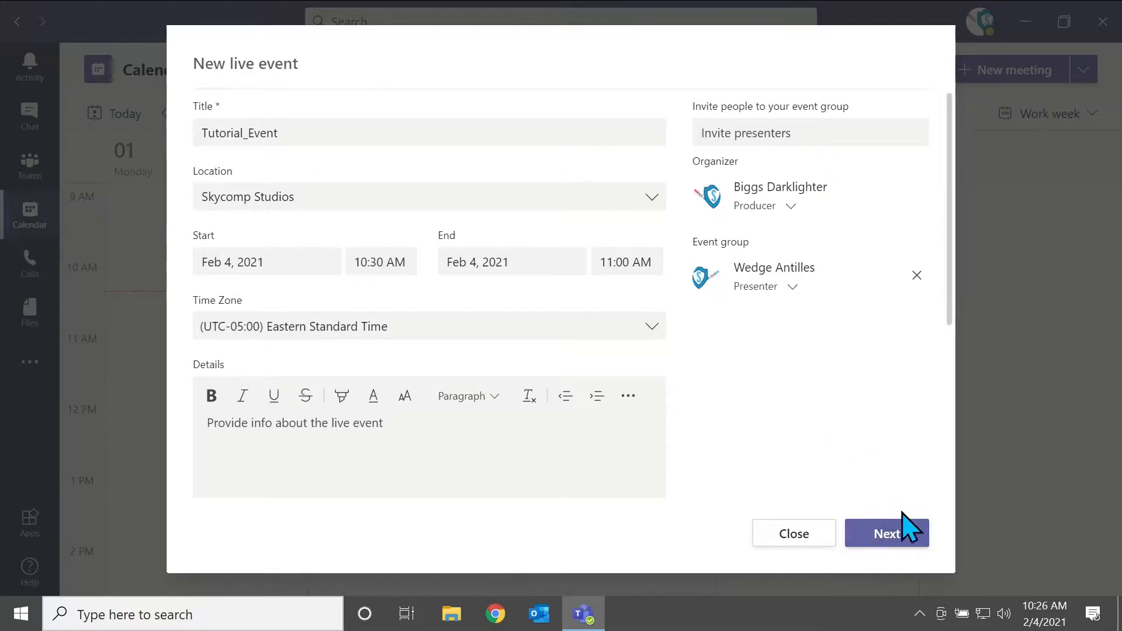
Restrict viewing to specified people and groups, granting access to colleague 'Sebastia…'
{"action": "left_click", "coordinate": [886, 534]}
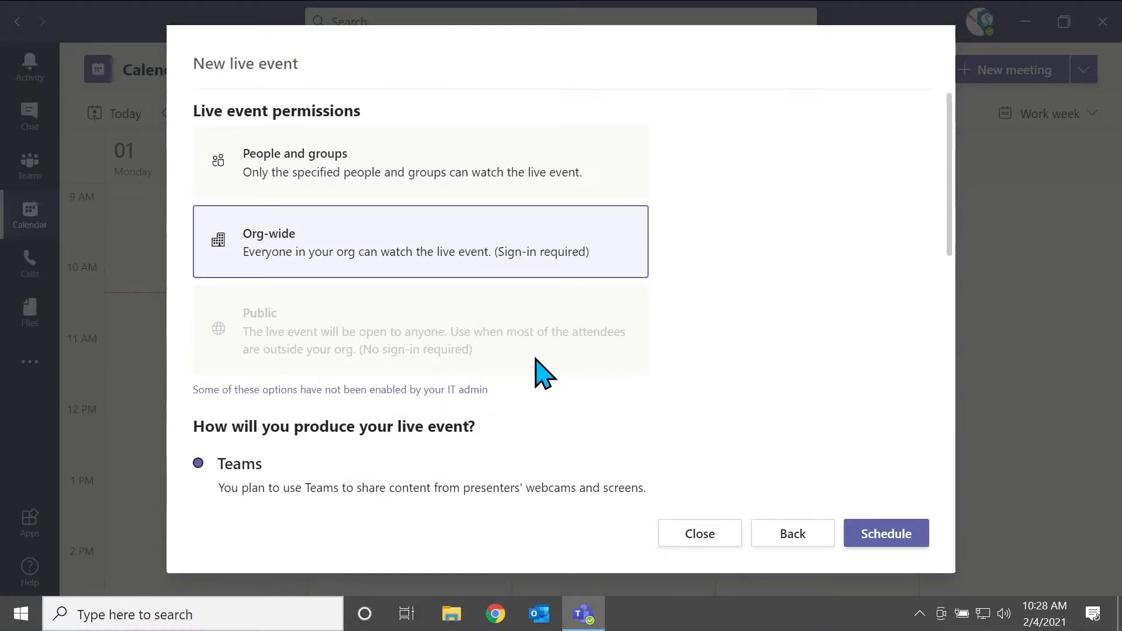
{"action": "left_click", "coordinate": [421, 162]}
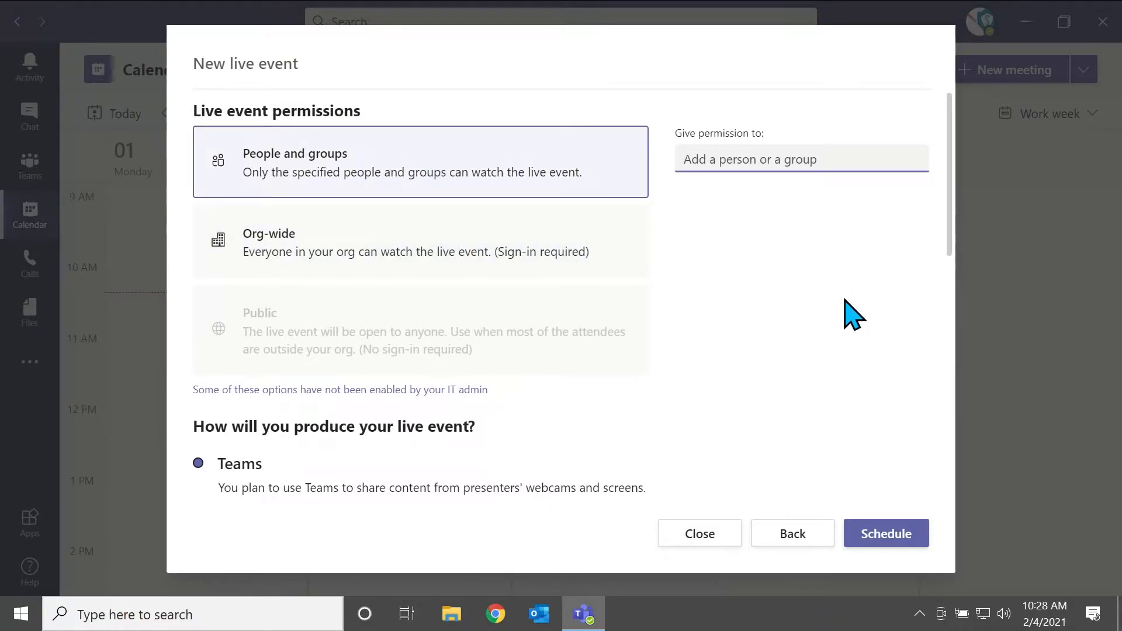
{"action": "type", "text": "Sebastia"}
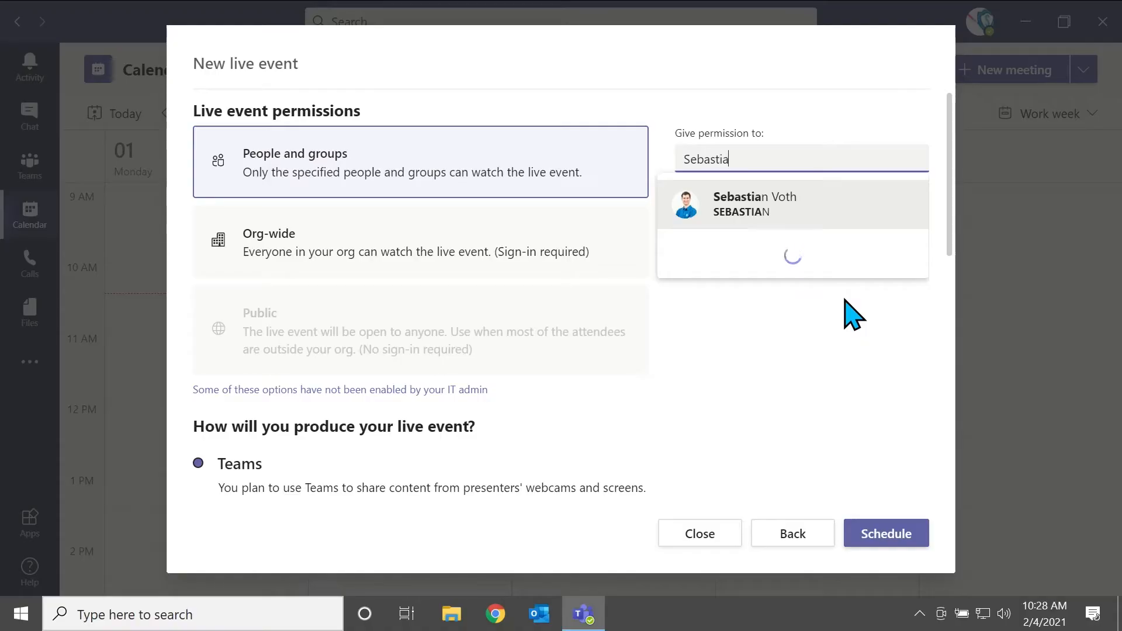
{"action": "left_click", "coordinate": [755, 204]}
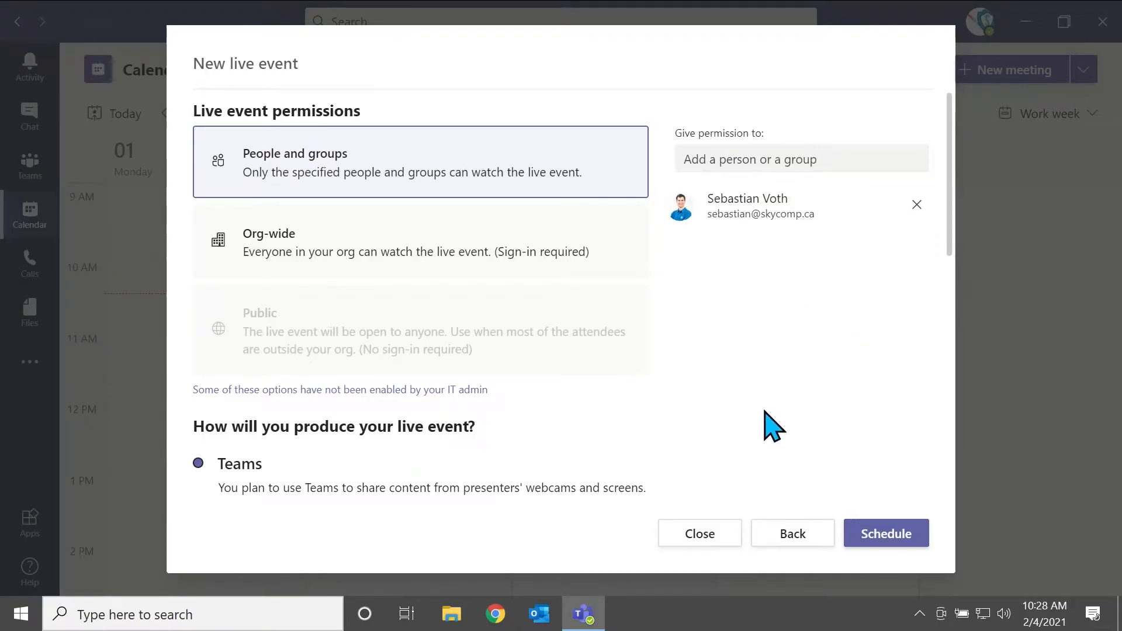
{"action": "scroll", "scroll_direction": "down", "scroll_amount": 3}
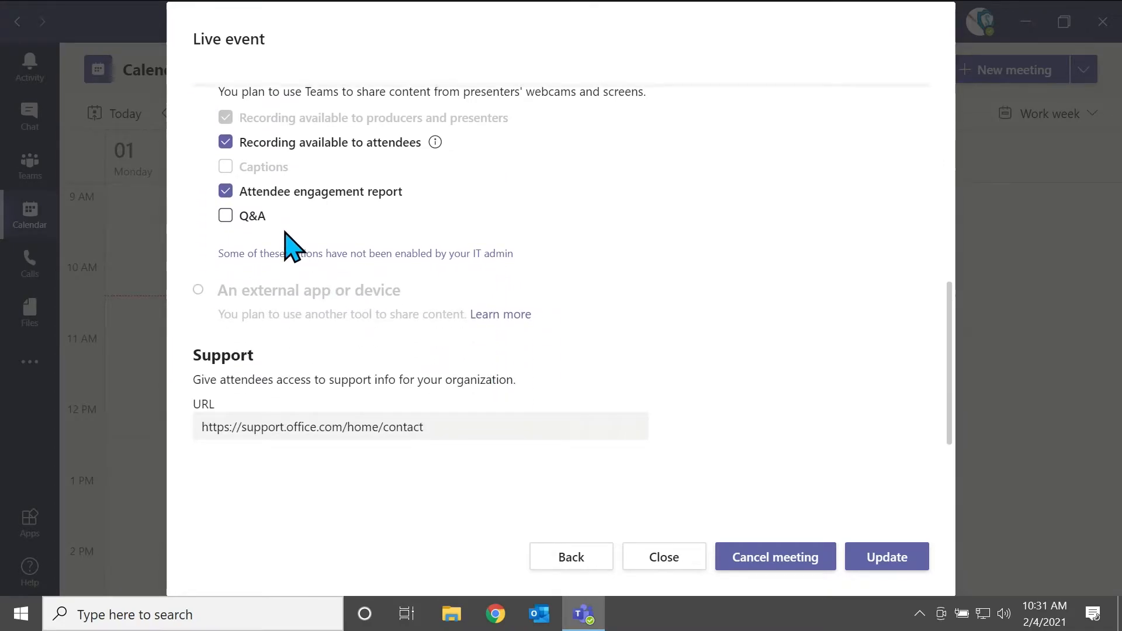
{"action": "mouse_move", "coordinate": [226, 215]}
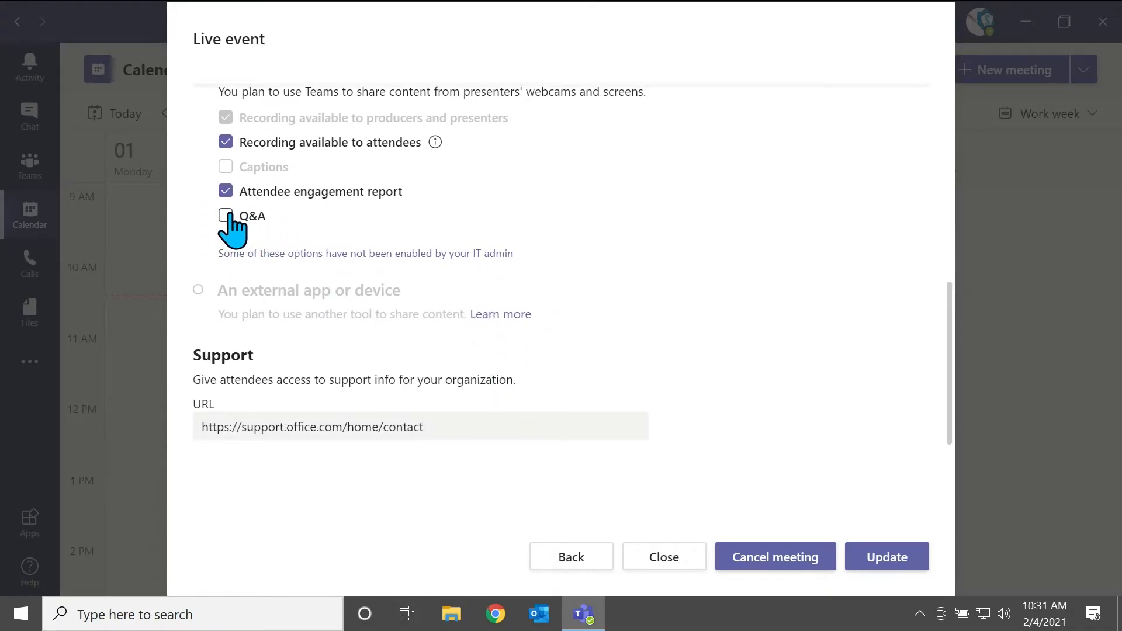
Enable Q&A and turn off recording availability for attendees
{"action": "left_click", "coordinate": [226, 215]}
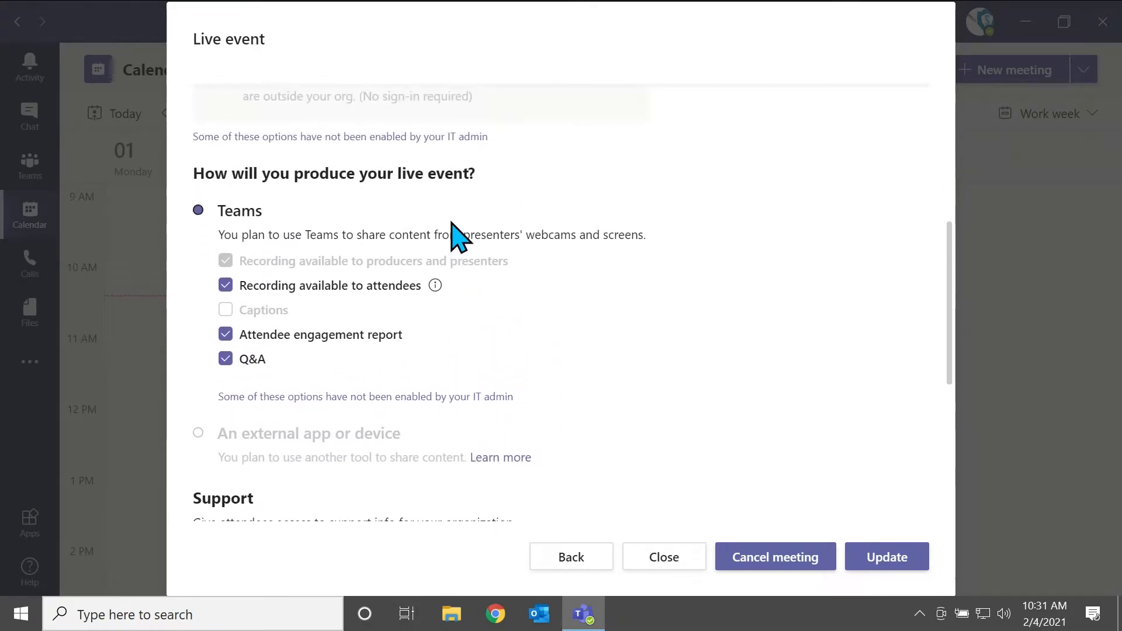
{"action": "scroll", "scroll_direction": "down", "scroll_amount": 3}
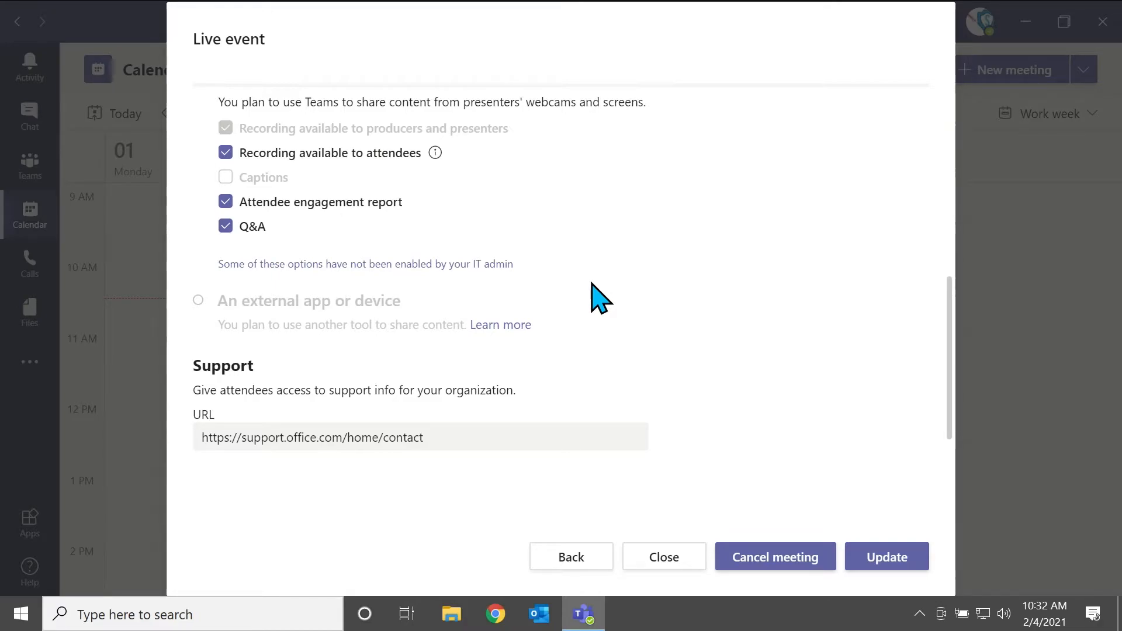
{"action": "mouse_move", "coordinate": [208, 207]}
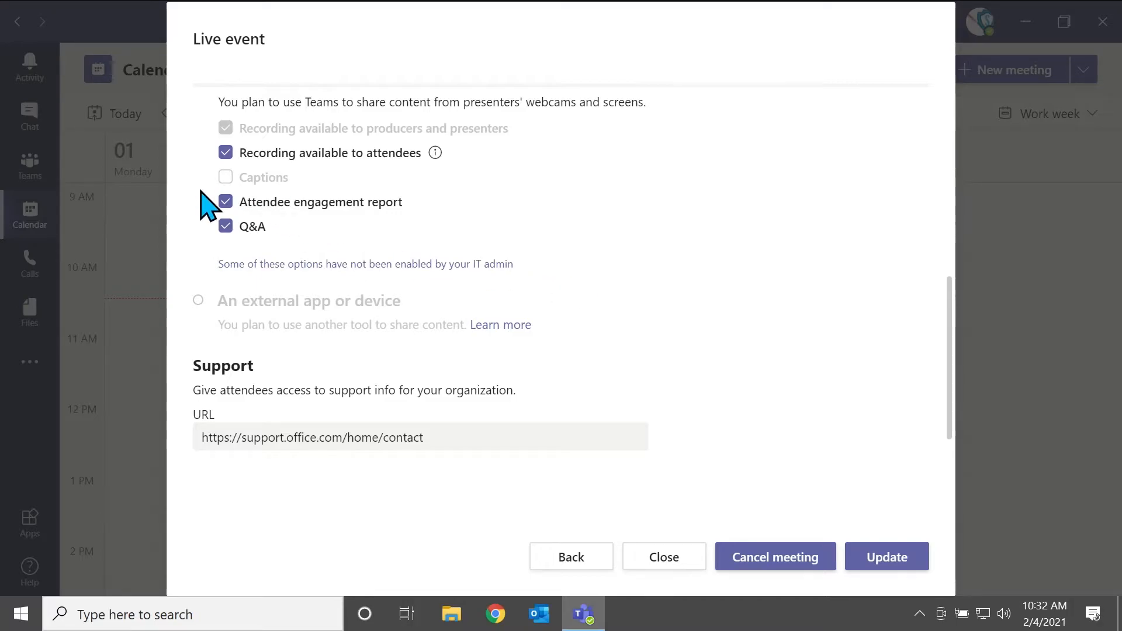
{"action": "left_click", "coordinate": [225, 153]}
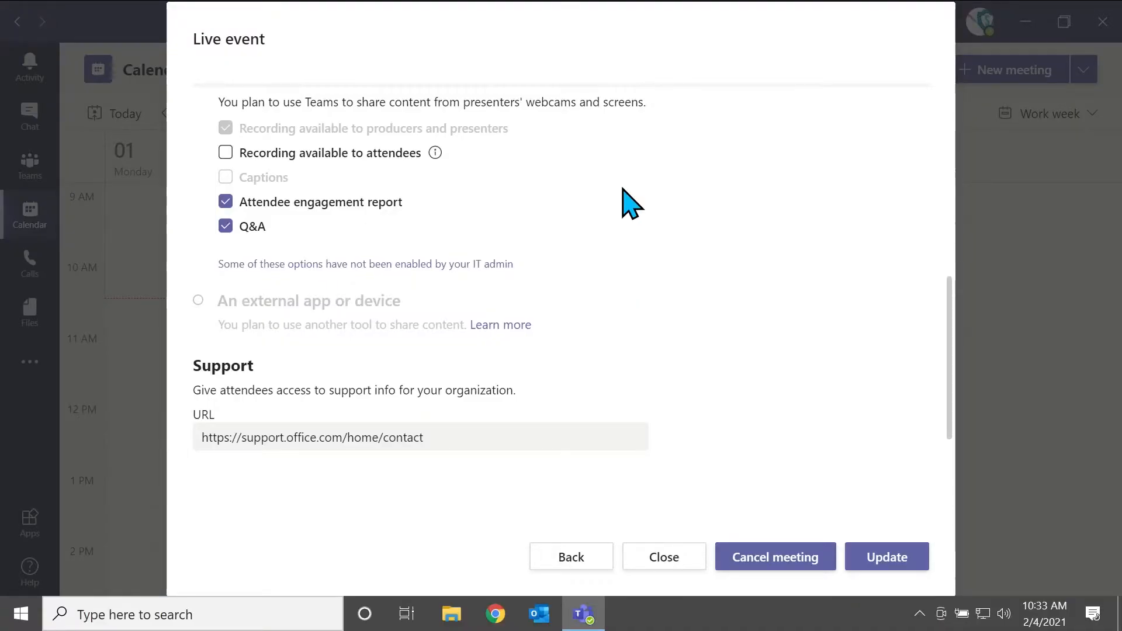
{"action": "mouse_move", "coordinate": [232, 259]}
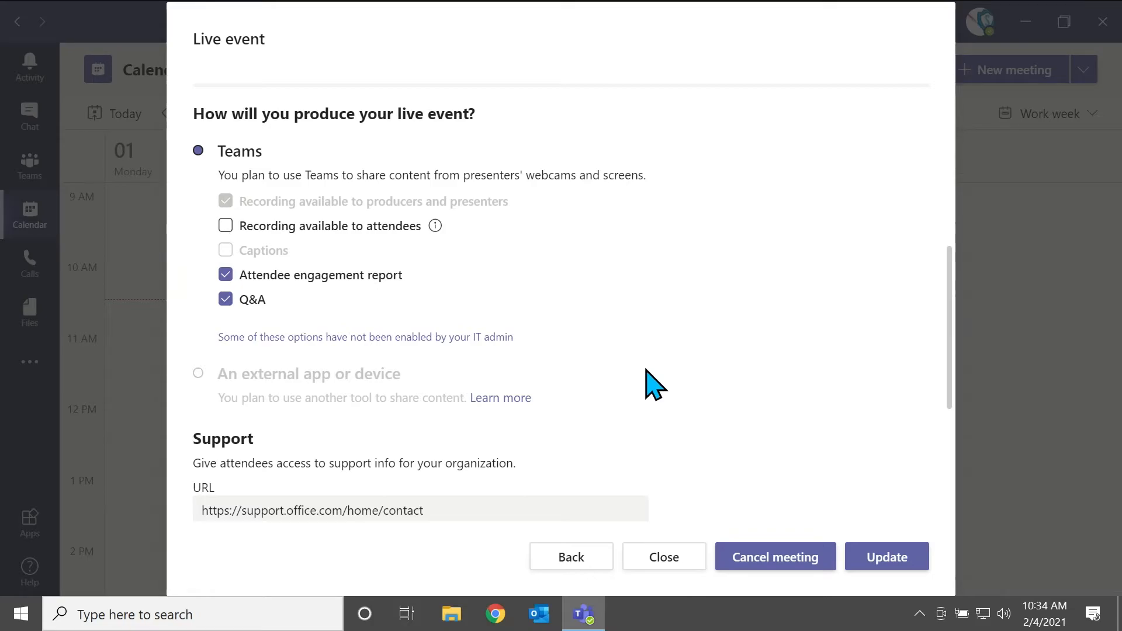
{"action": "mouse_move", "coordinate": [886, 557]}
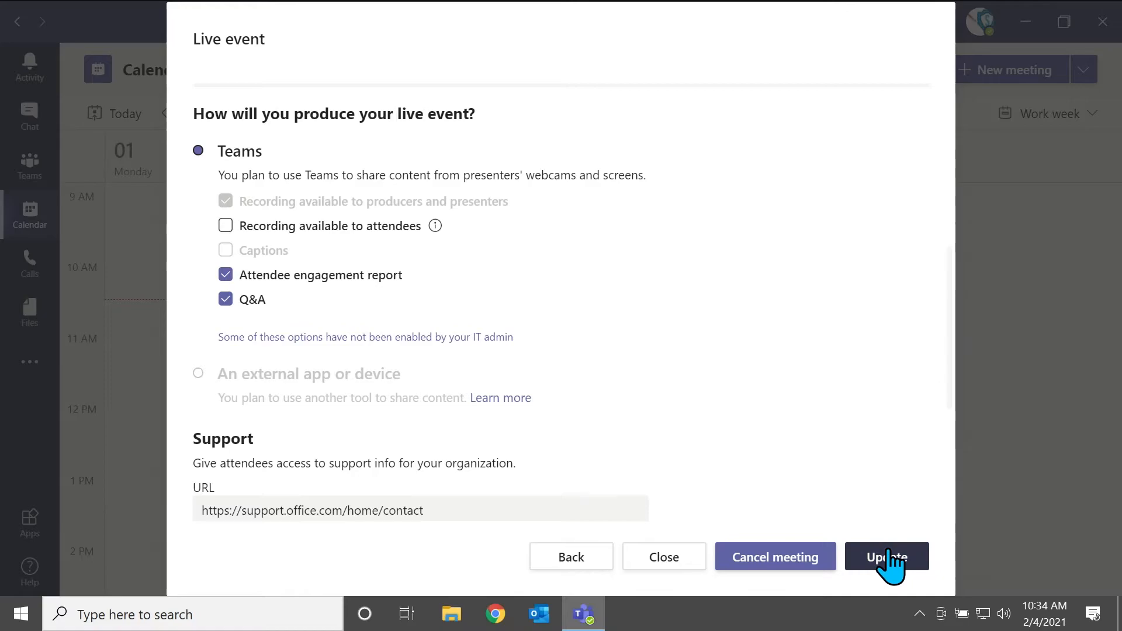
Submit the revised Tutorial_Event live event settings with Update
{"action": "left_click", "coordinate": [886, 557]}
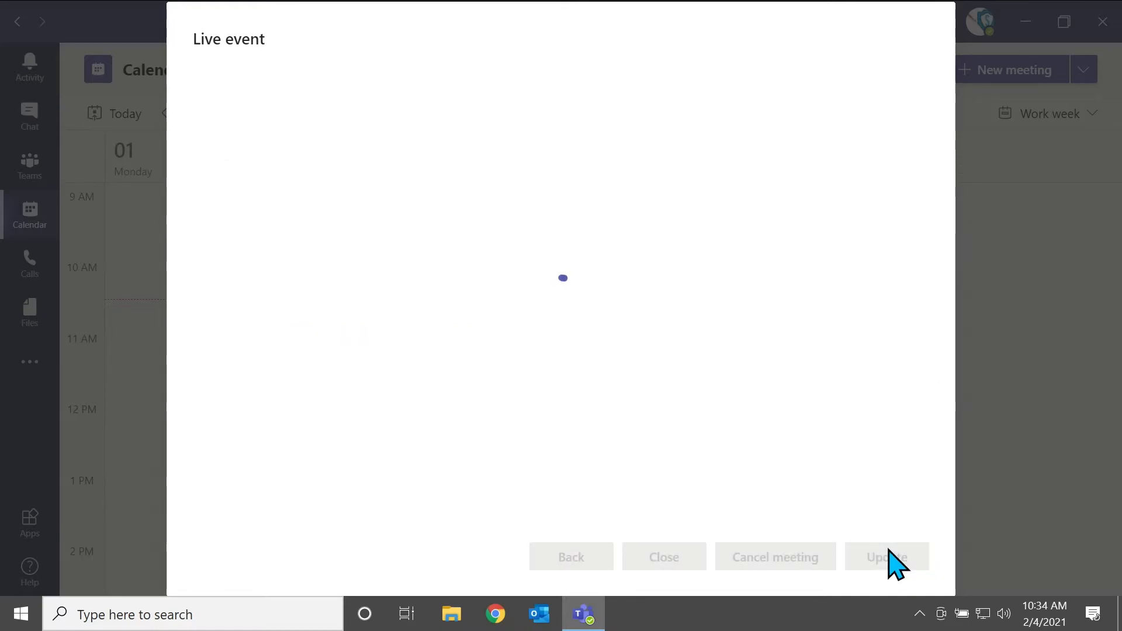
Wait for Tutorial_Event to appear on the calendar, then switch to Outlook
{"action": "left_click", "coordinate": [887, 557]}
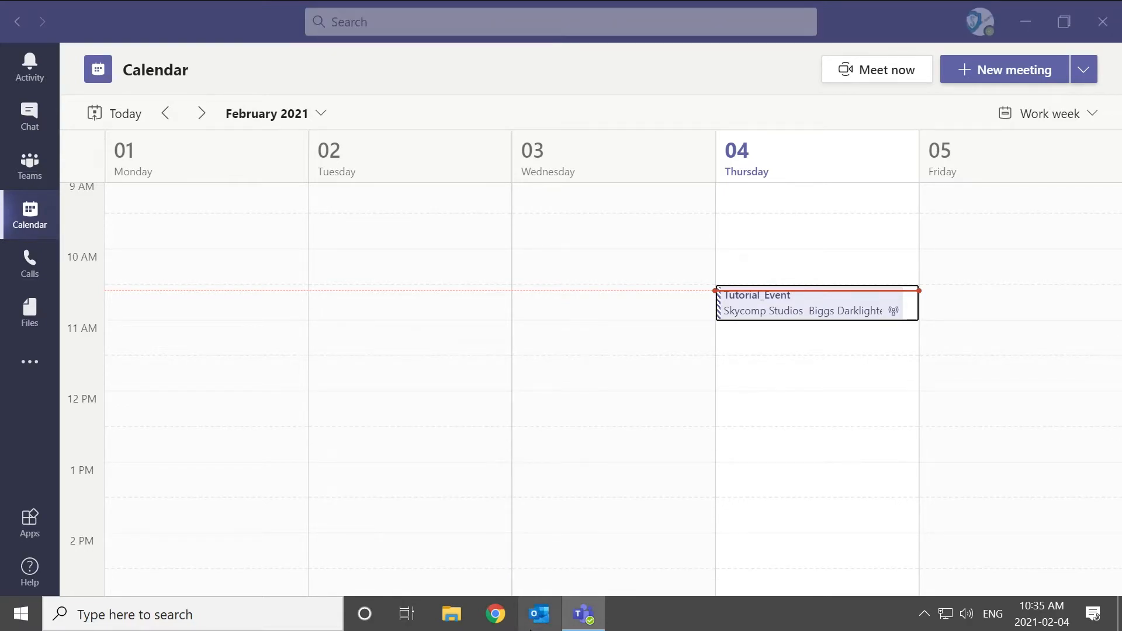
{"action": "left_click", "coordinate": [538, 614]}
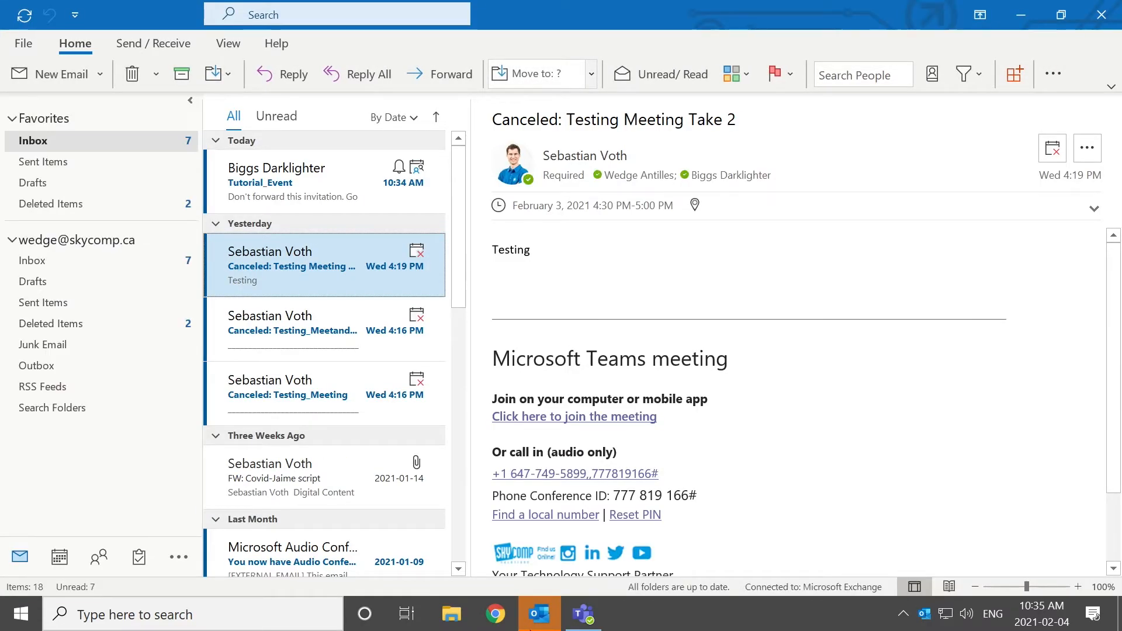
Read the Tutorial_Event invitation's join link and call-in details, then return to Teams
{"action": "left_click", "coordinate": [308, 177]}
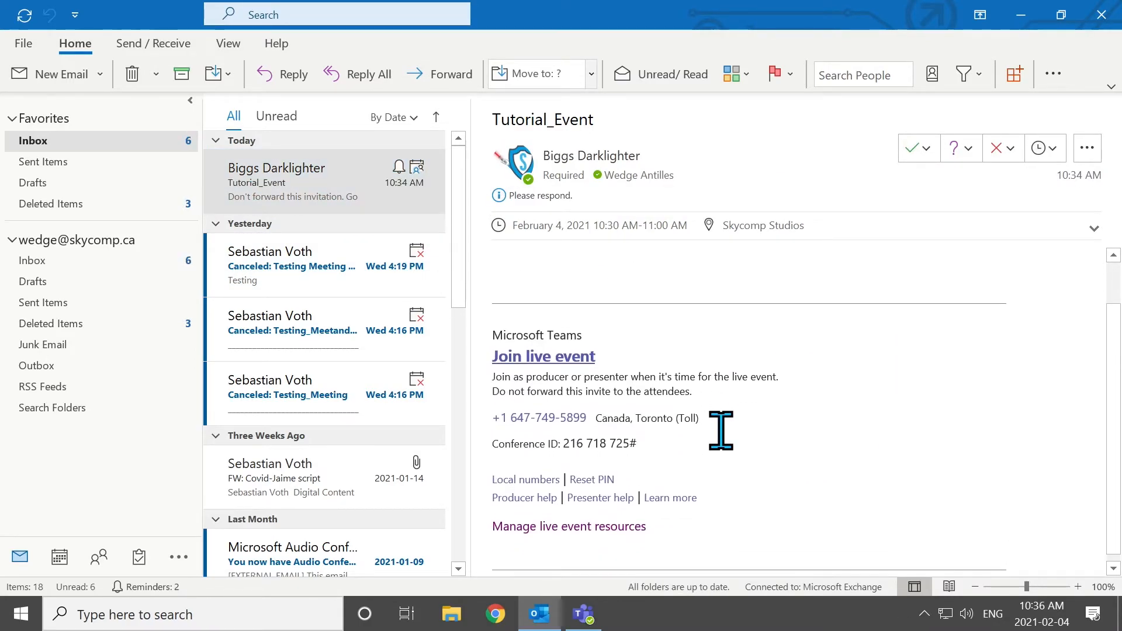
{"action": "scroll", "scroll_direction": "up", "scroll_amount": 3}
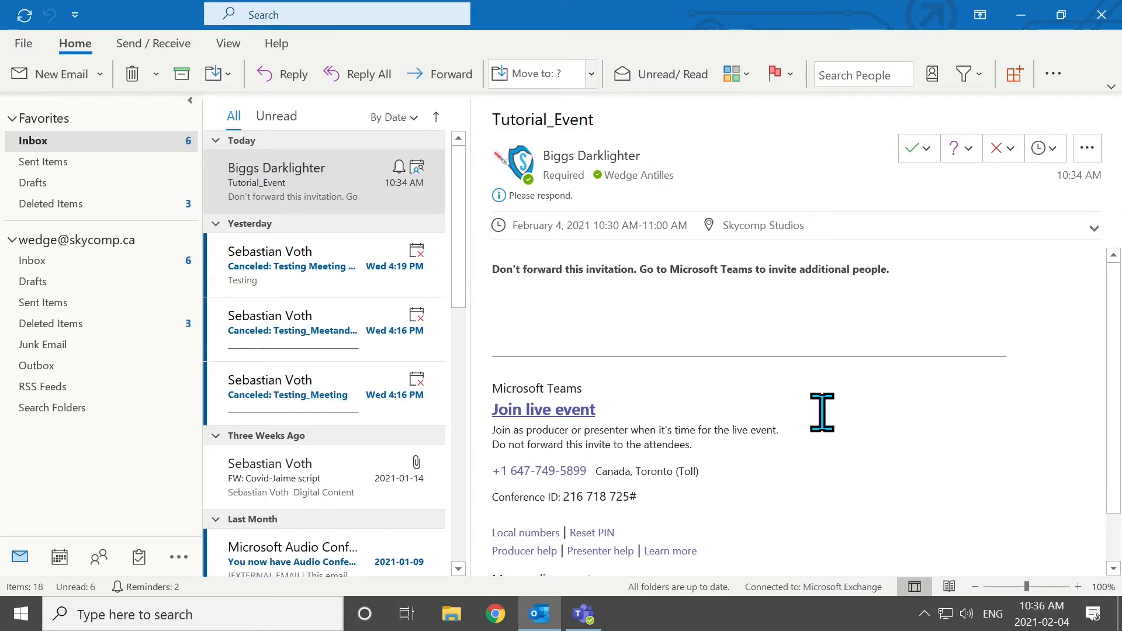
{"action": "left_click", "coordinate": [583, 614]}
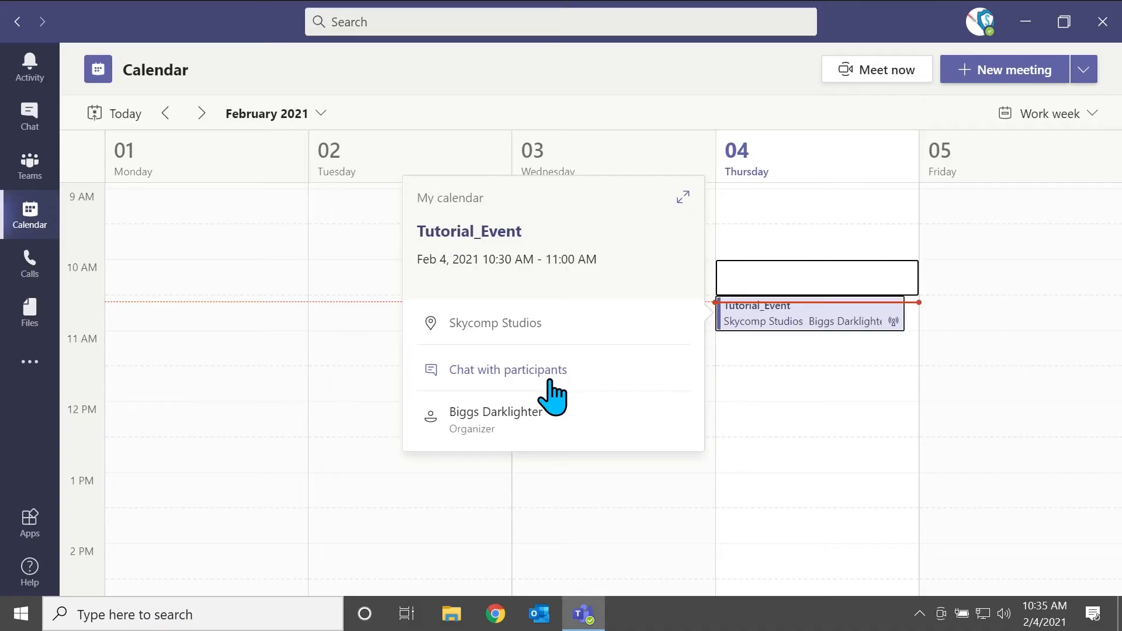
Review Tutorial_Event's schedule and presenter details, then reopen its live event edit form
{"action": "left_click", "coordinate": [681, 197]}
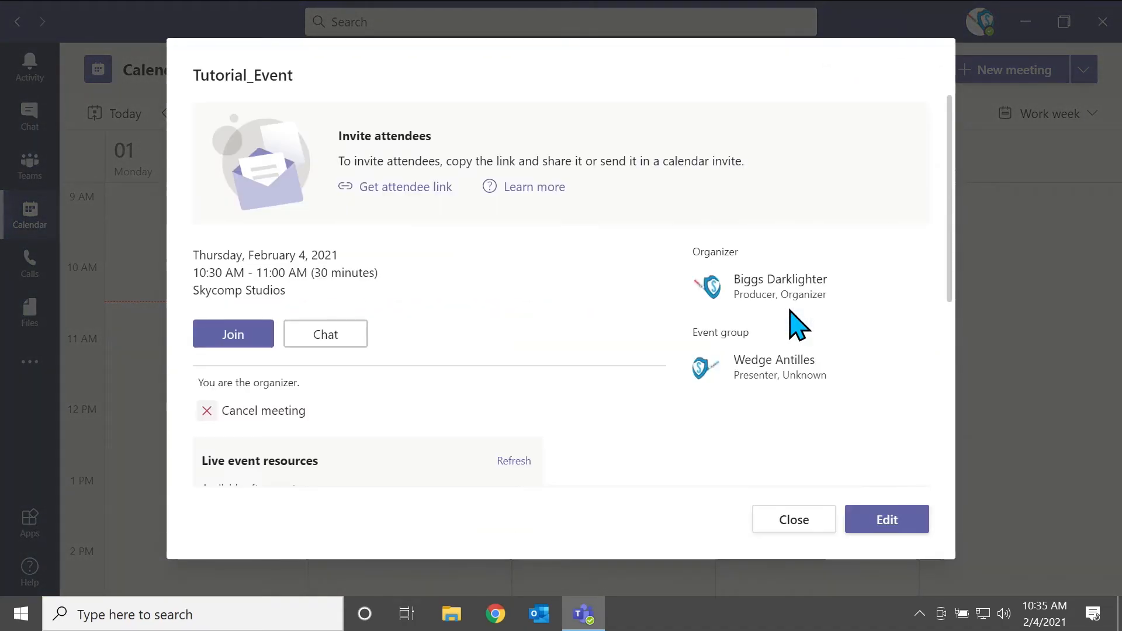
{"action": "mouse_move", "coordinate": [606, 281]}
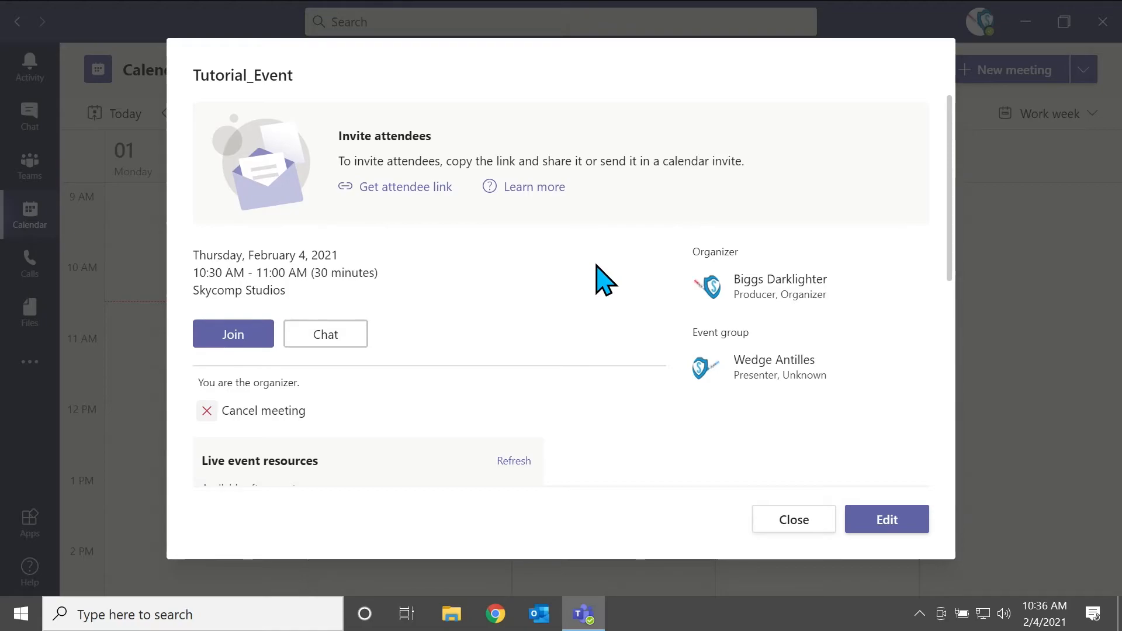
{"action": "scroll", "scroll_direction": "down", "scroll_amount": 3}
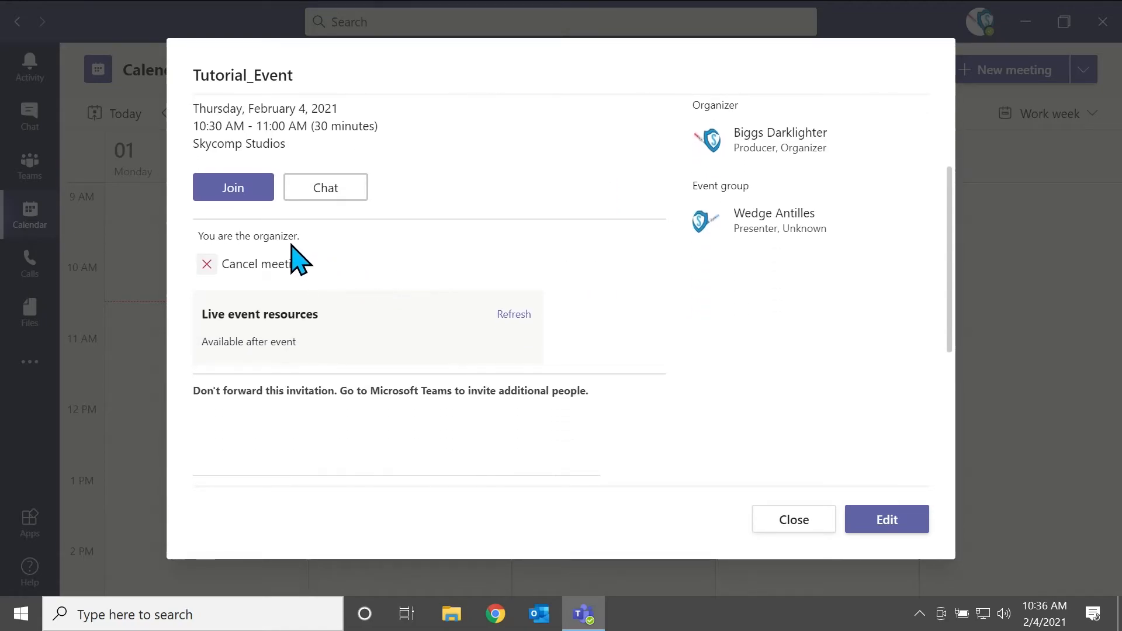
{"action": "mouse_move", "coordinate": [247, 280]}
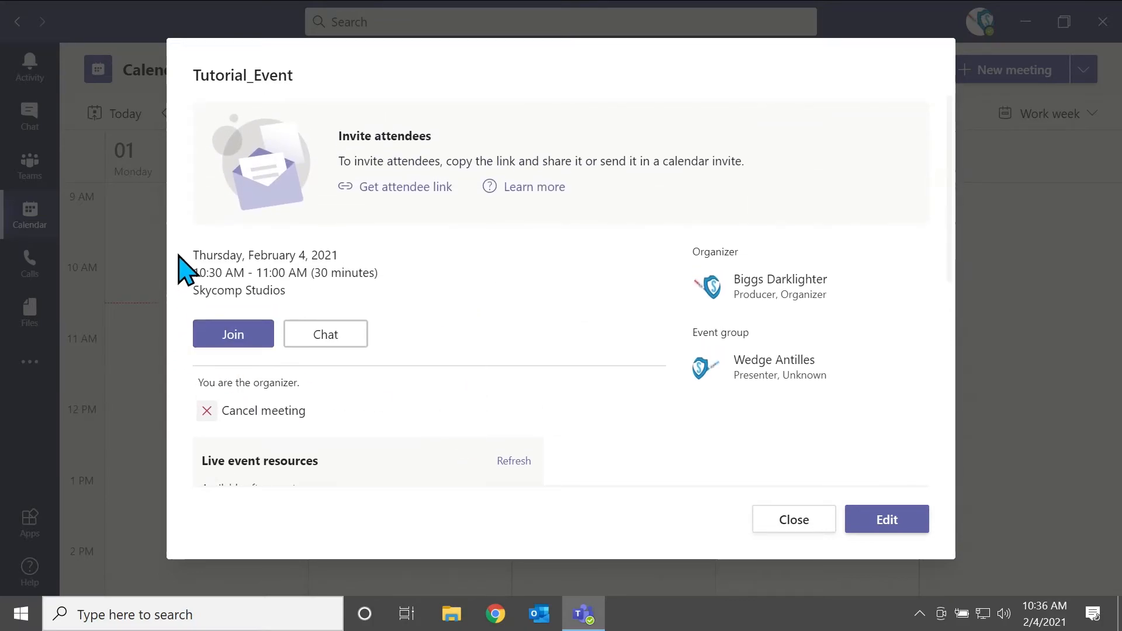
{"action": "mouse_move", "coordinate": [232, 334]}
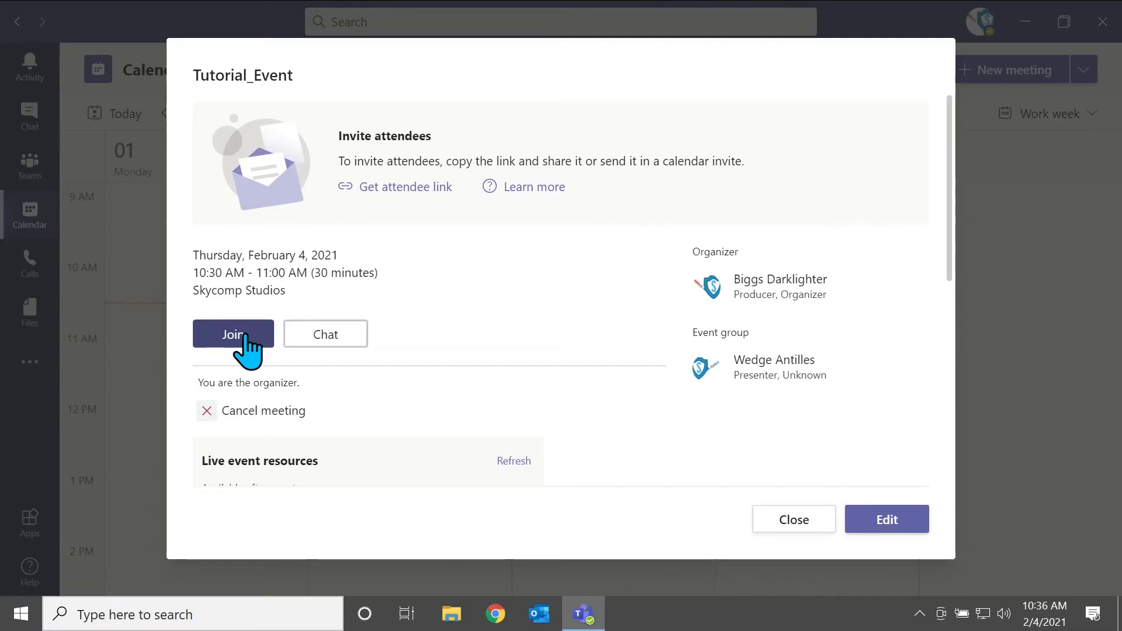
{"action": "mouse_move", "coordinate": [446, 256]}
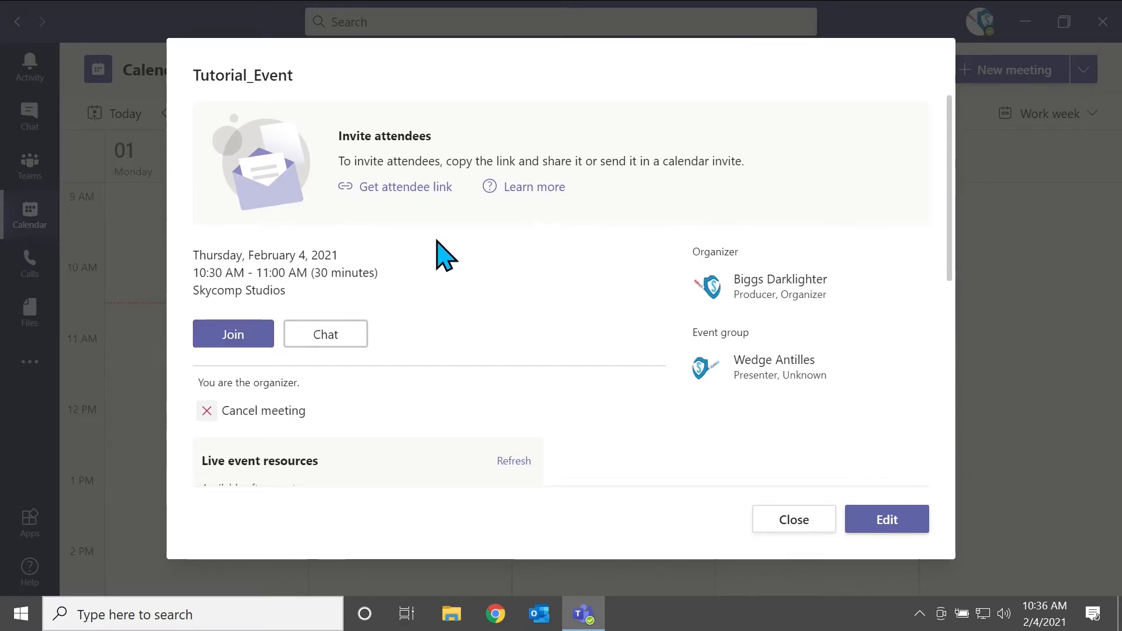
{"action": "mouse_move", "coordinate": [409, 193]}
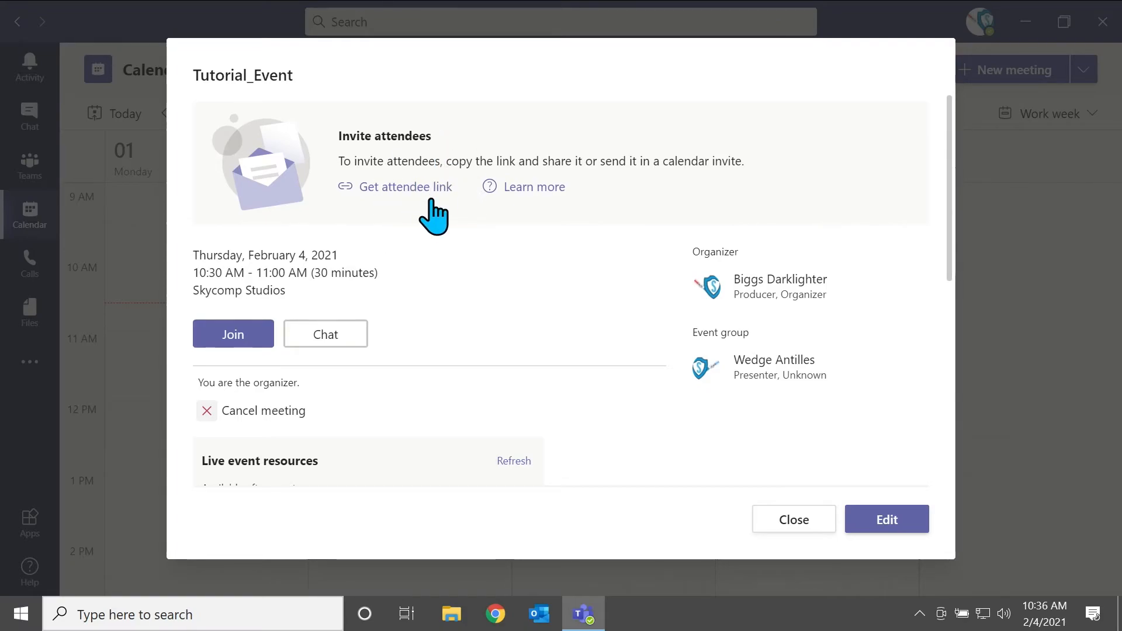
{"action": "mouse_move", "coordinate": [900, 529]}
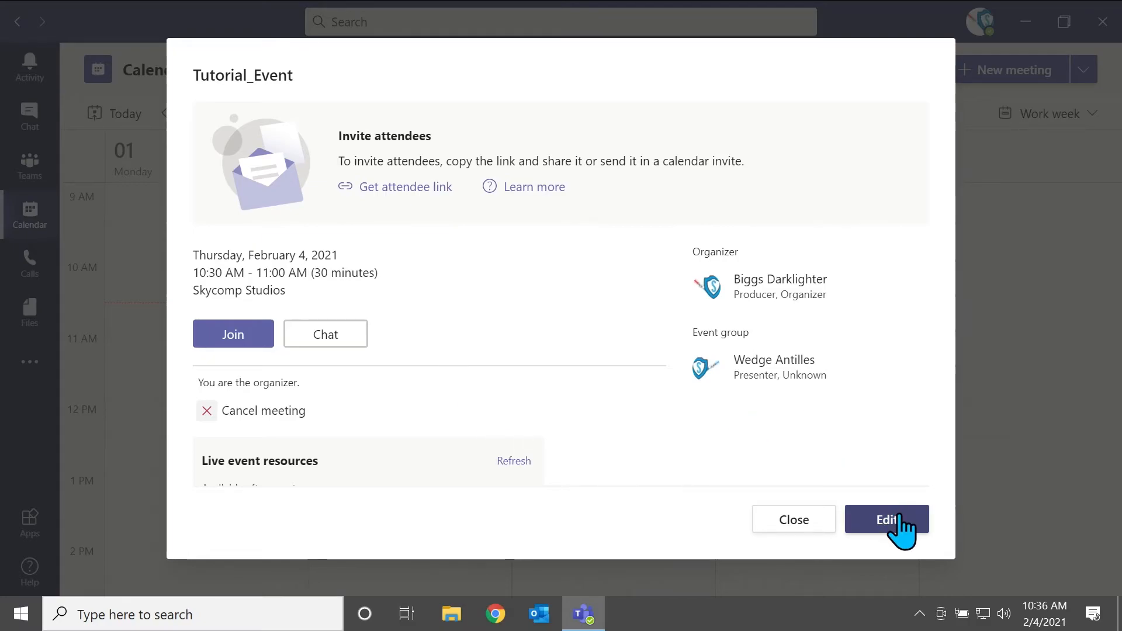
{"action": "left_click", "coordinate": [886, 519]}
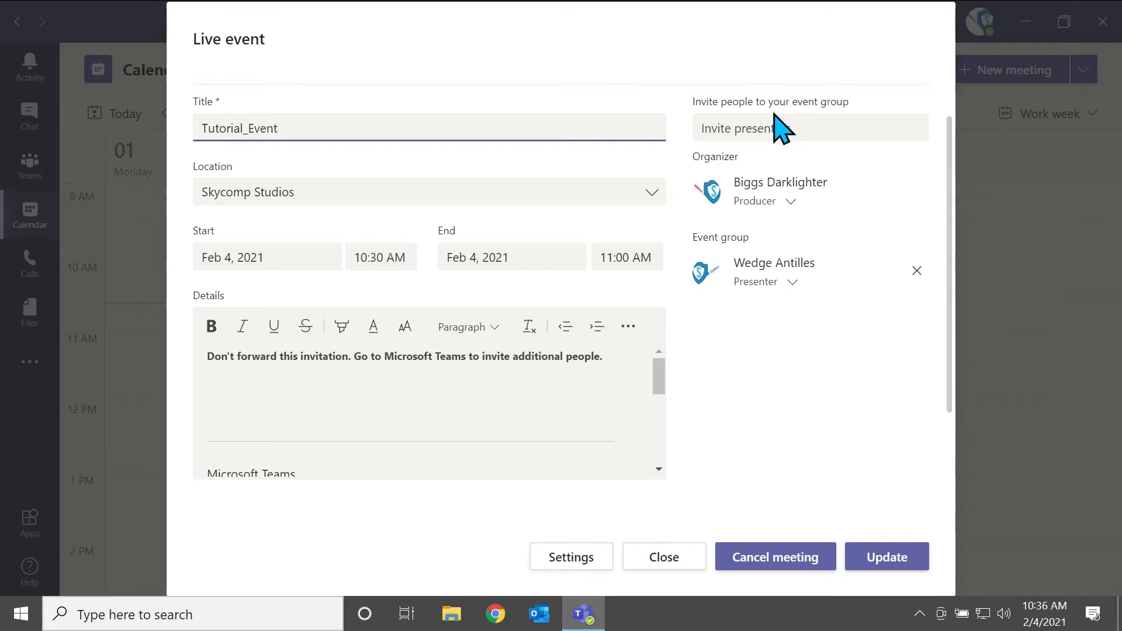
{"action": "mouse_move", "coordinate": [886, 558]}
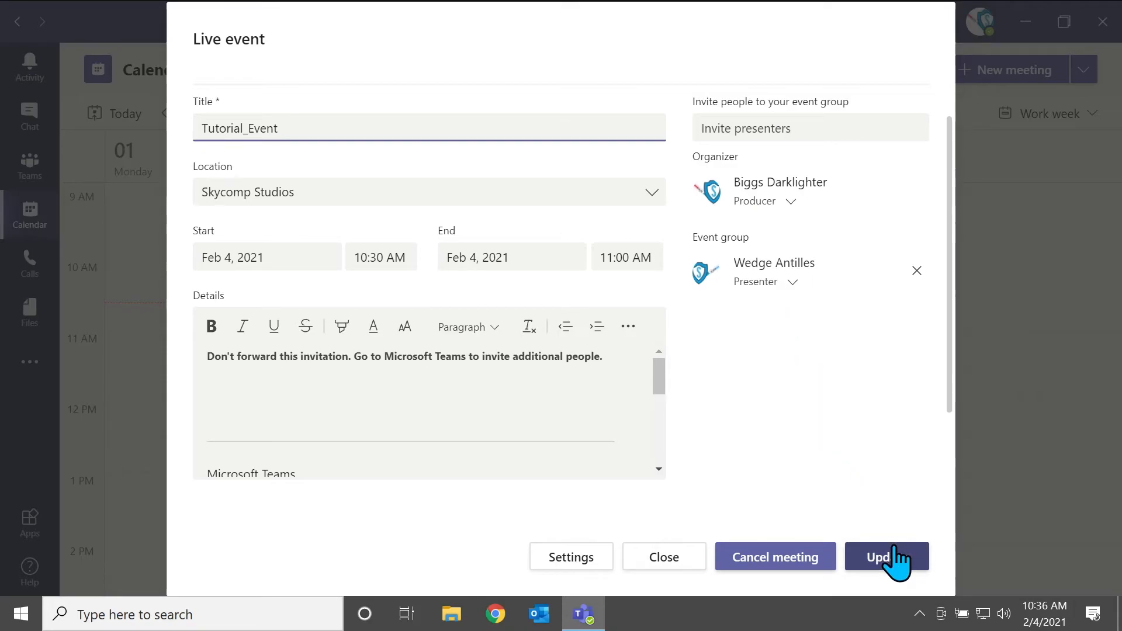
{"action": "left_click", "coordinate": [887, 557]}
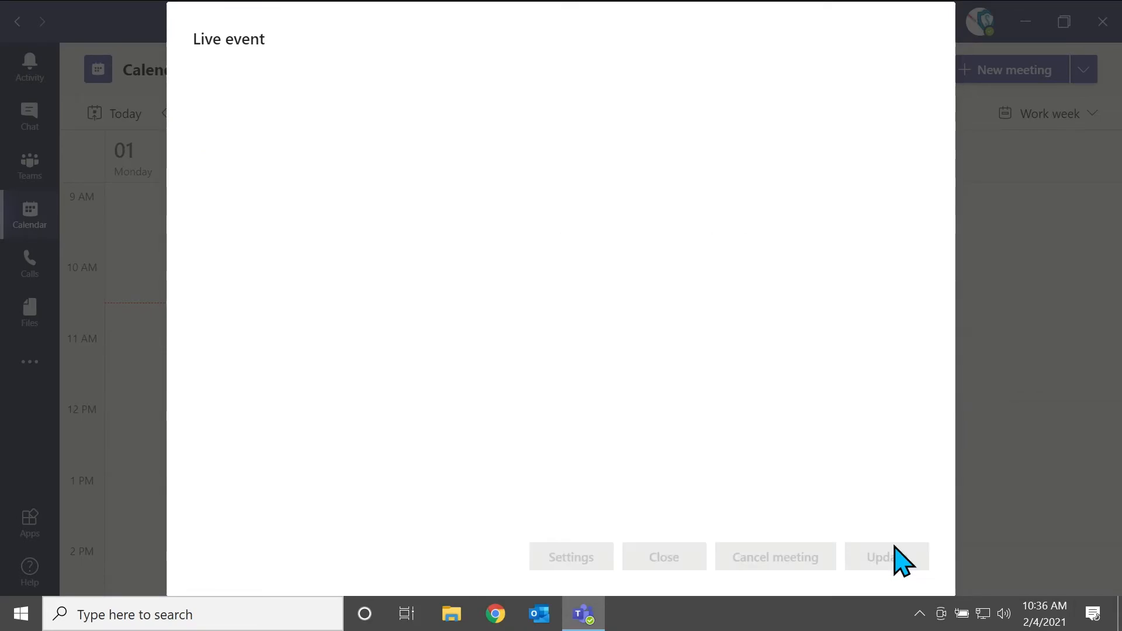
{"action": "left_click", "coordinate": [663, 557]}
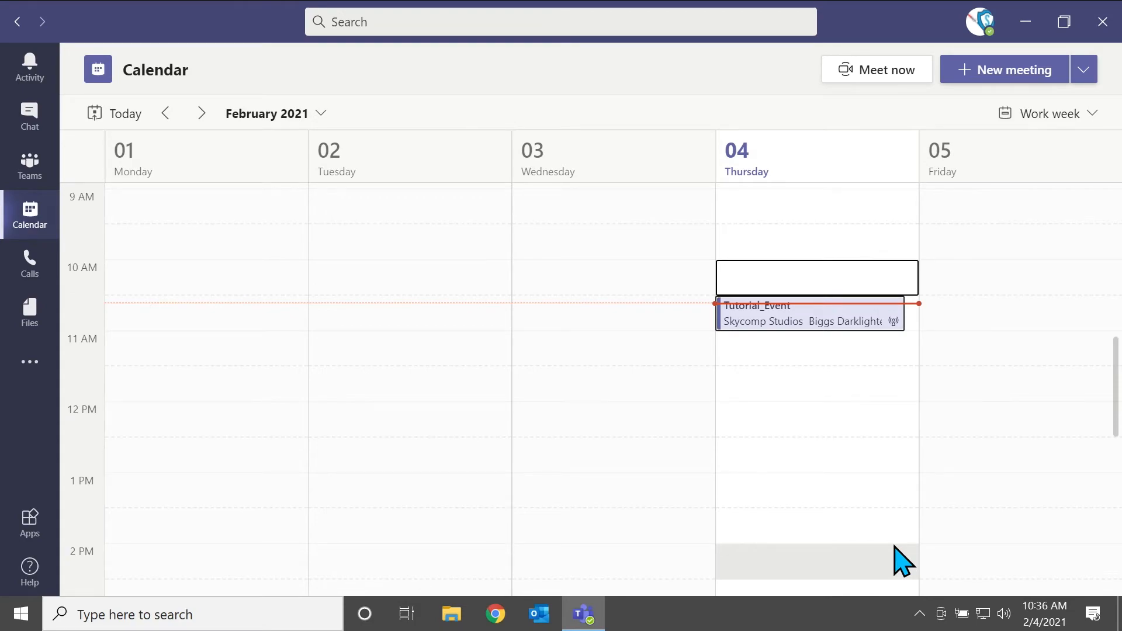
{"action": "left_click", "coordinate": [809, 312]}
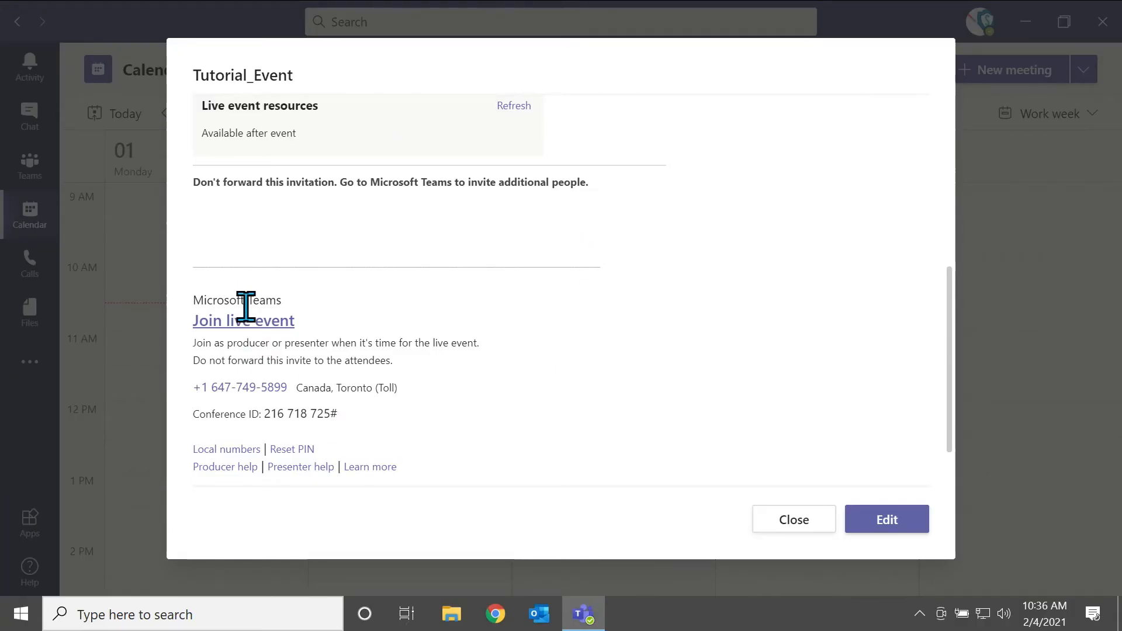
{"action": "mouse_move", "coordinate": [654, 331]}
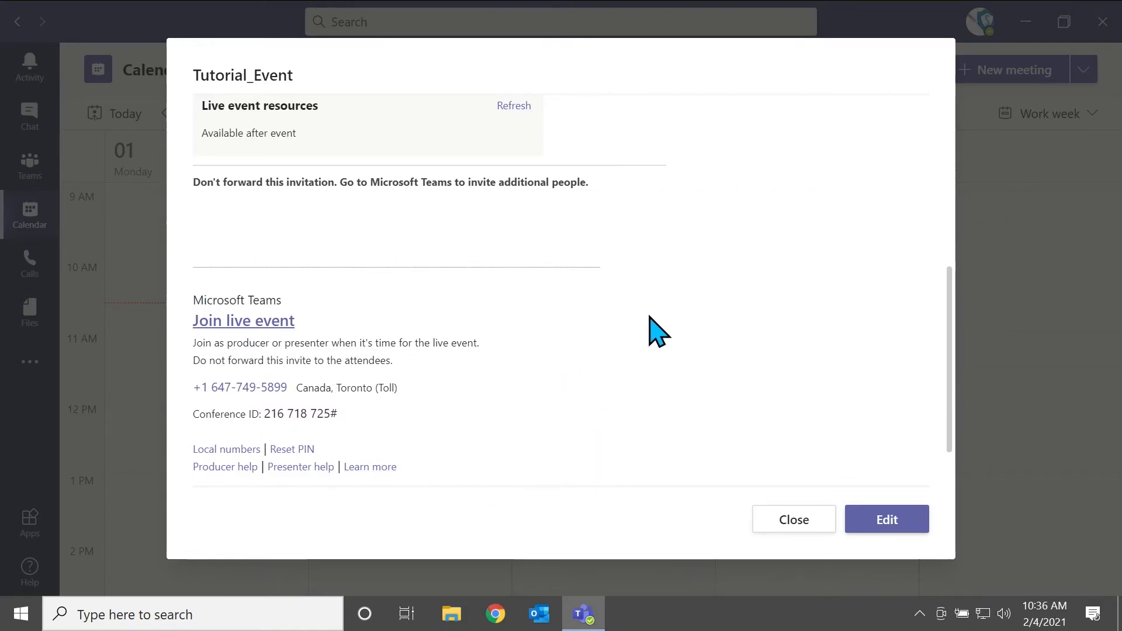
{"action": "scroll", "scroll_direction": "up", "scroll_amount": 3}
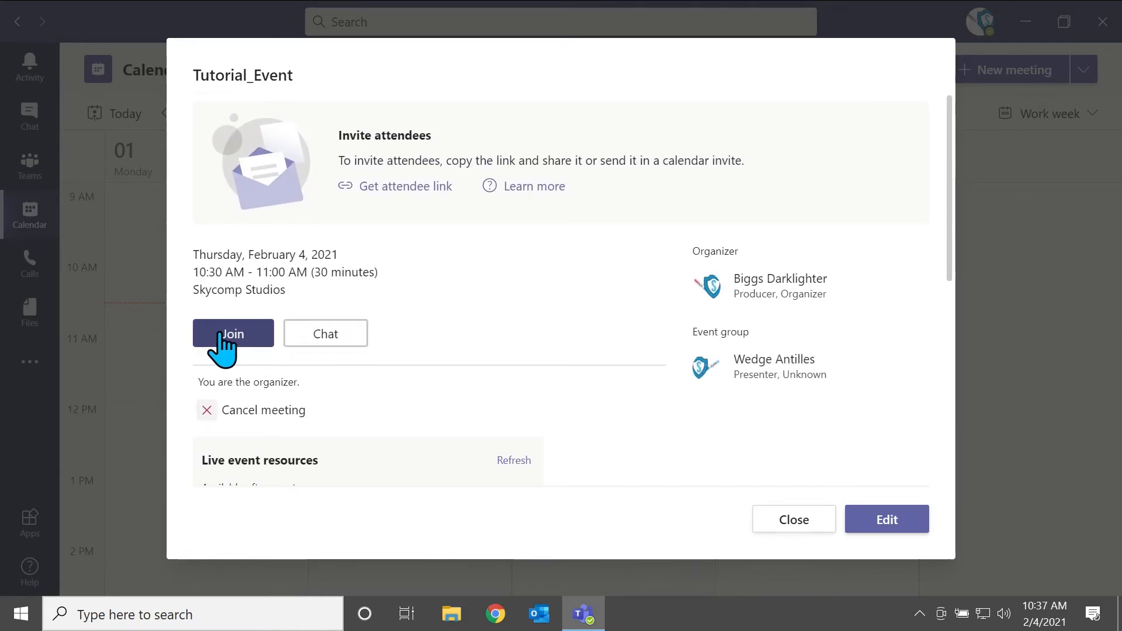
{"action": "left_click", "coordinate": [233, 333]}
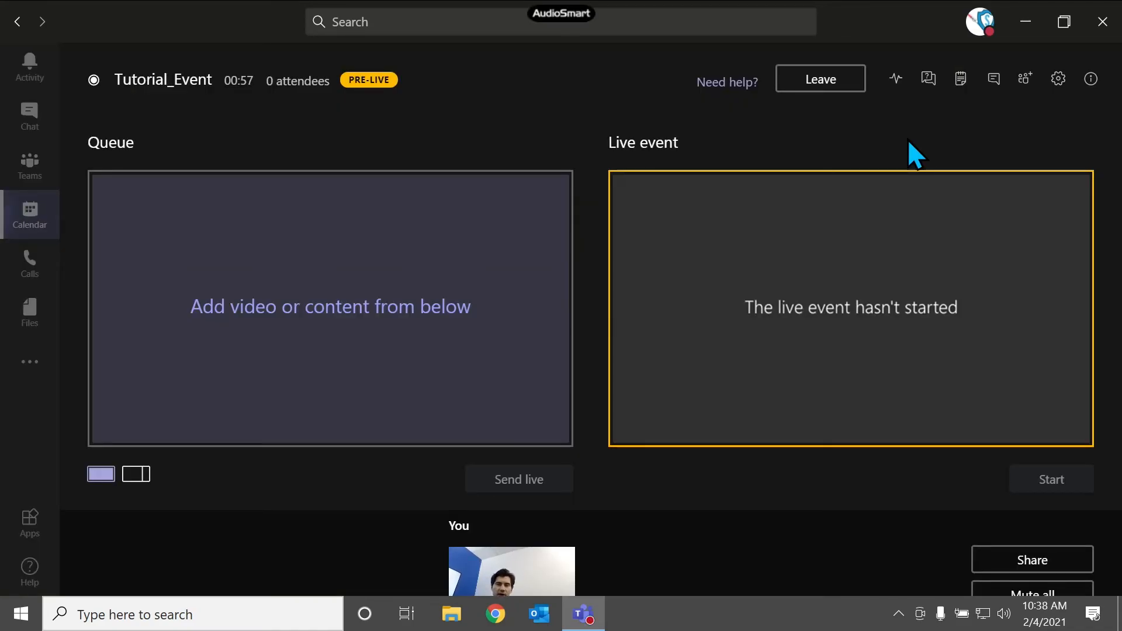
{"action": "mouse_move", "coordinate": [232, 143]}
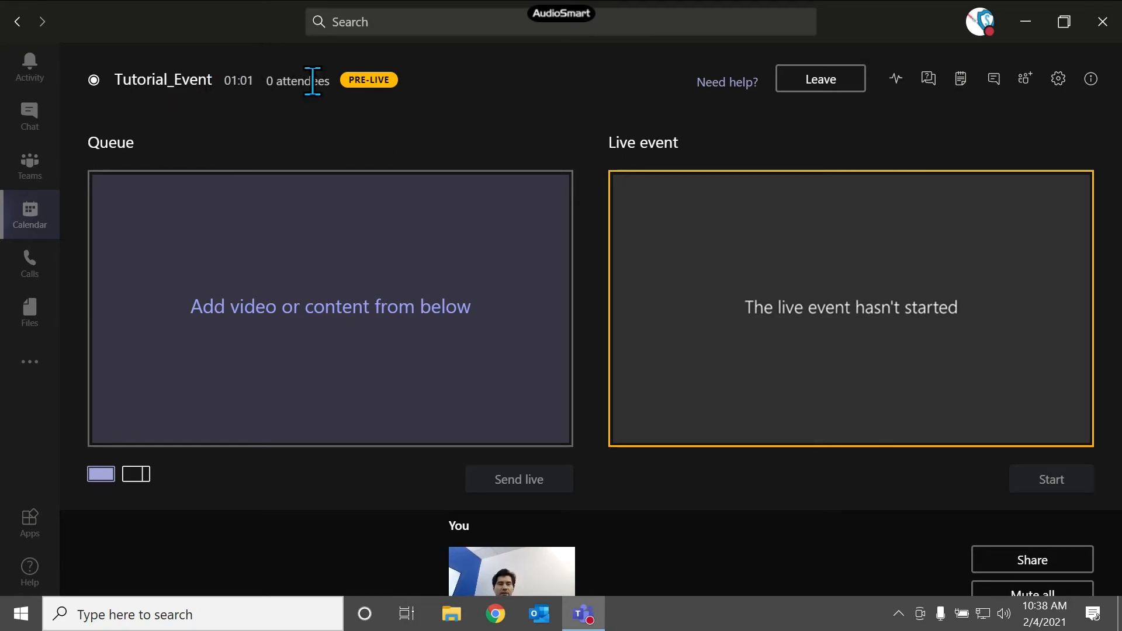
{"action": "mouse_move", "coordinate": [370, 58]}
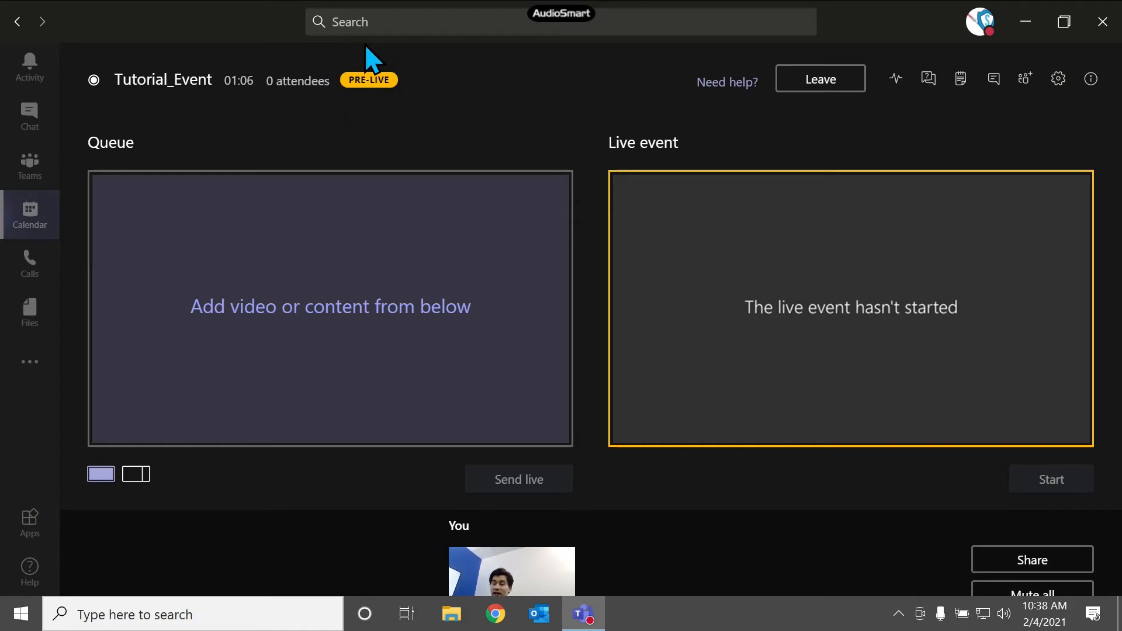
{"action": "mouse_move", "coordinate": [474, 290]}
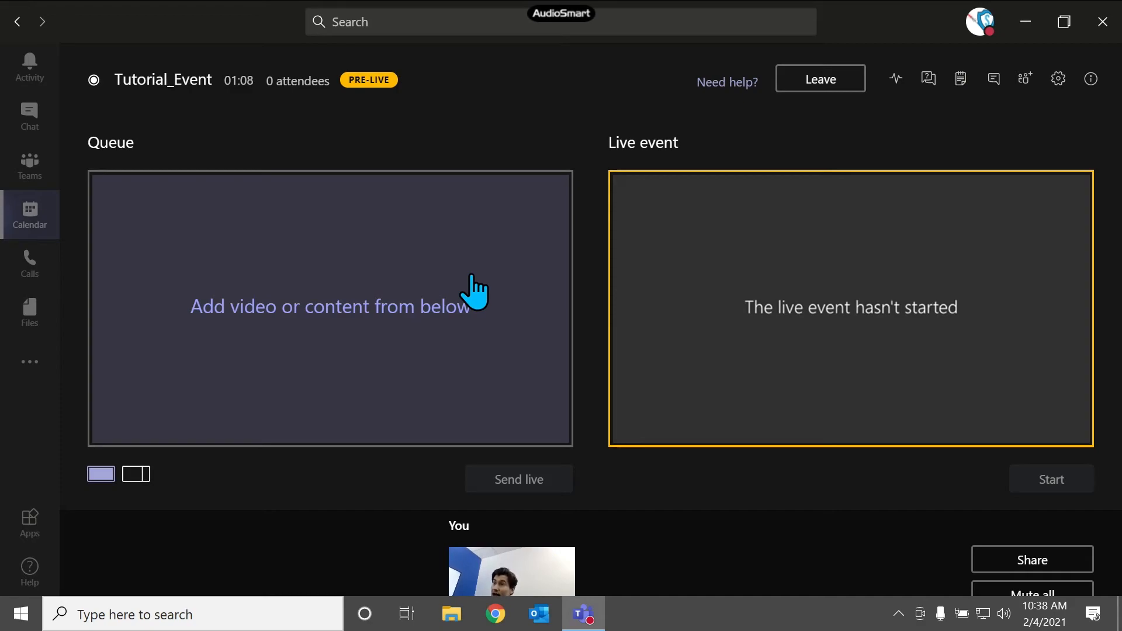
{"action": "mouse_move", "coordinate": [294, 308]}
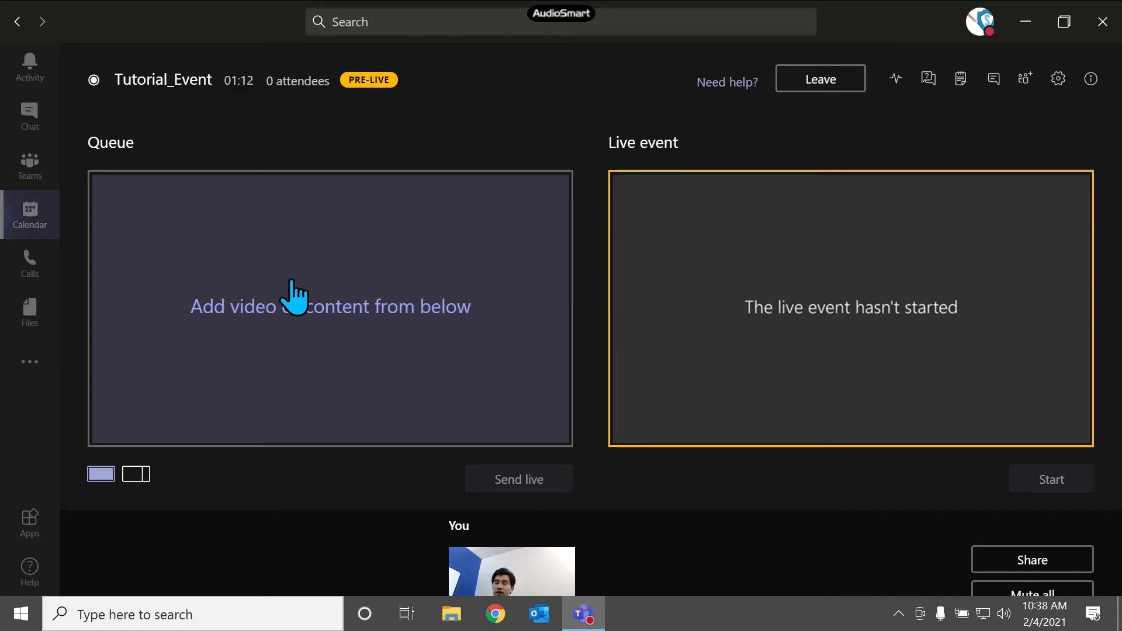
{"action": "mouse_move", "coordinate": [714, 218]}
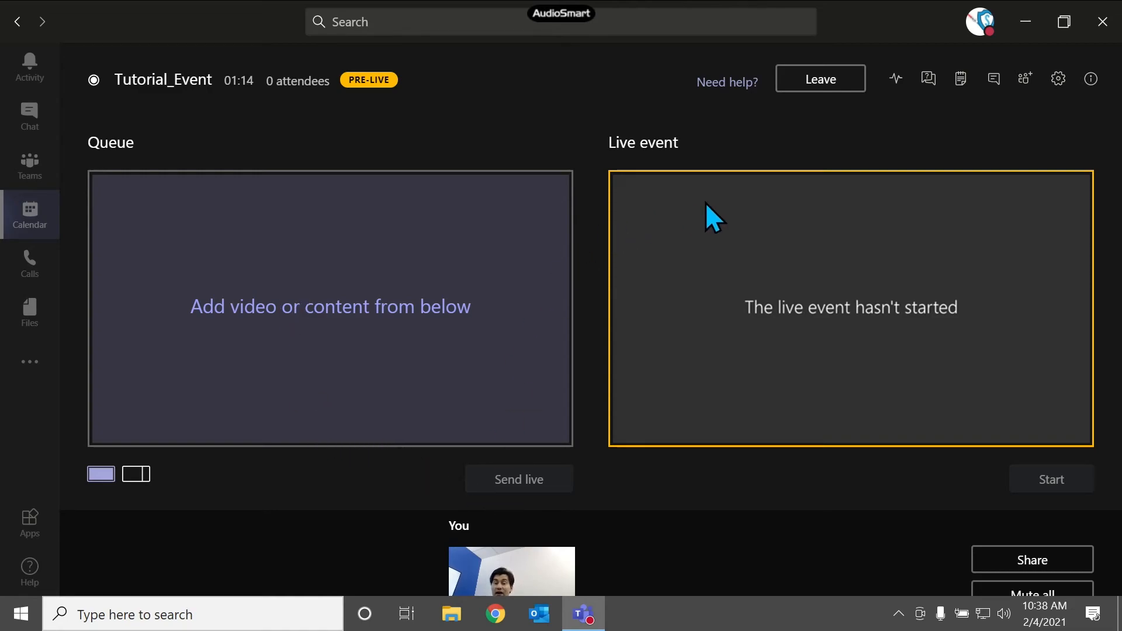
{"action": "mouse_move", "coordinate": [771, 256]}
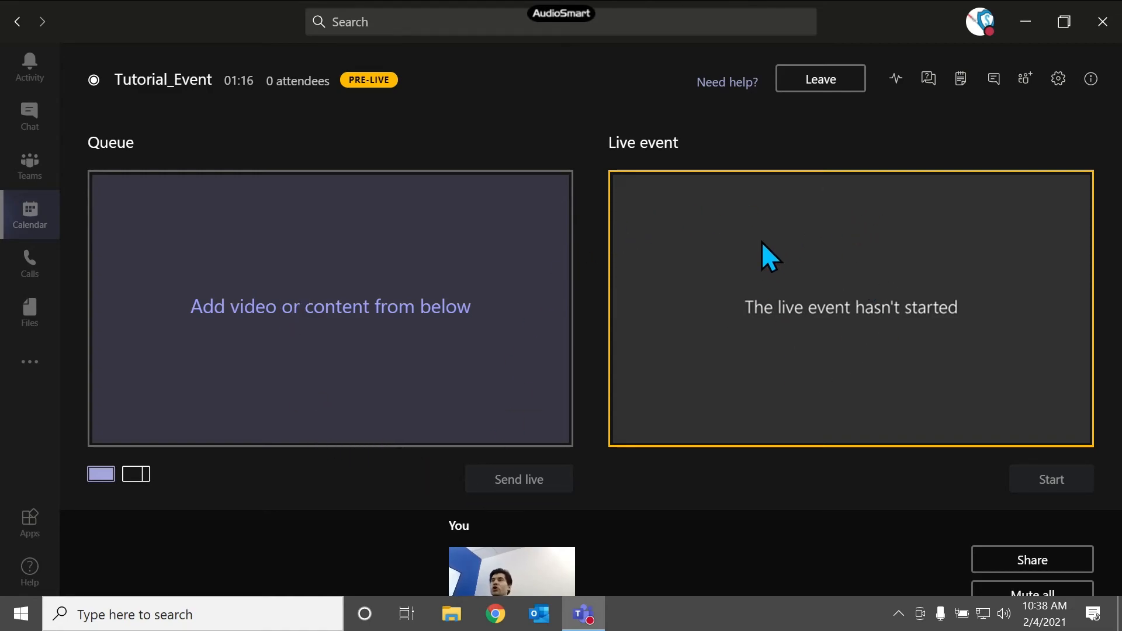